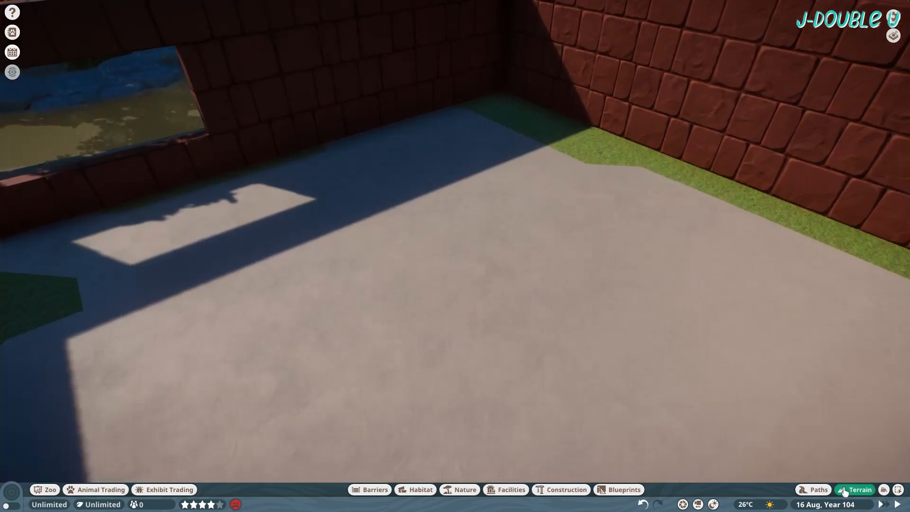
# Bring up the terrain sculpting tools to flatten the floor inside the brick walls.
pyautogui.click(859, 490)
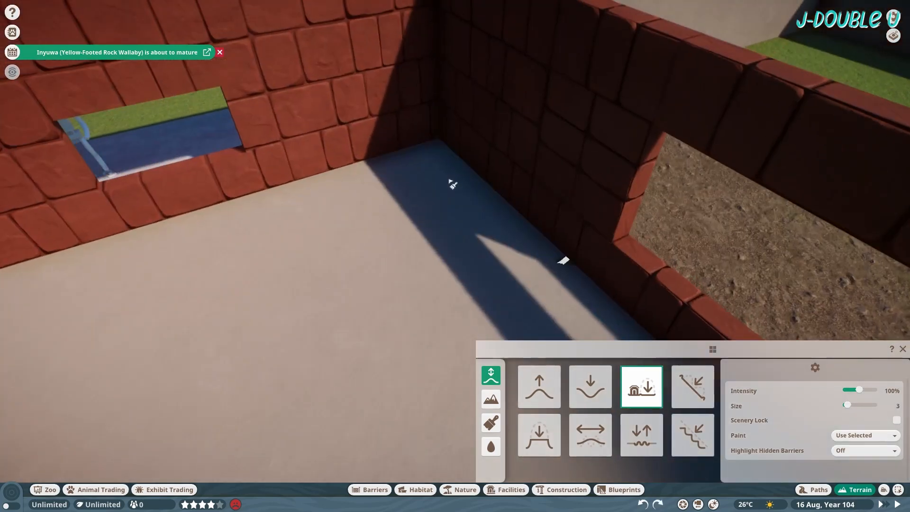
# Filter the construction catalogue with the search 'mesh' to list mesh fence pieces.
pyautogui.click(566, 489)
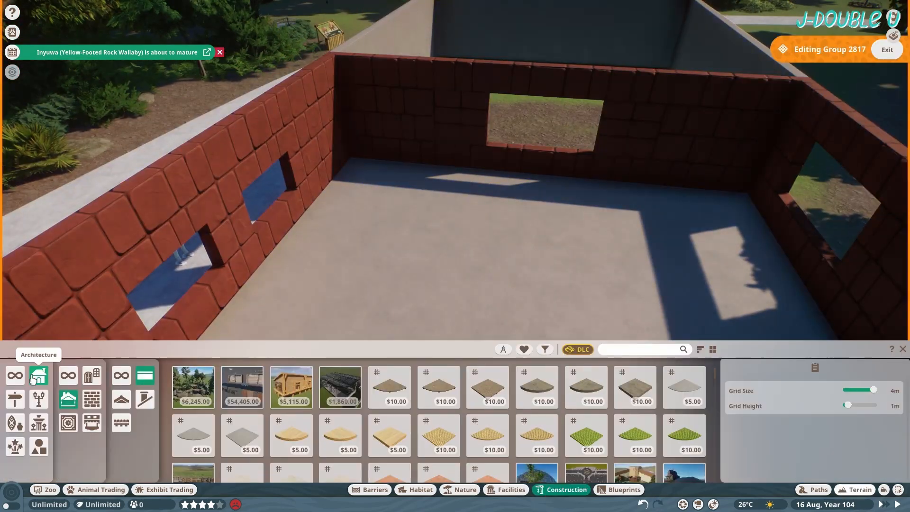
pyautogui.write('mesh')
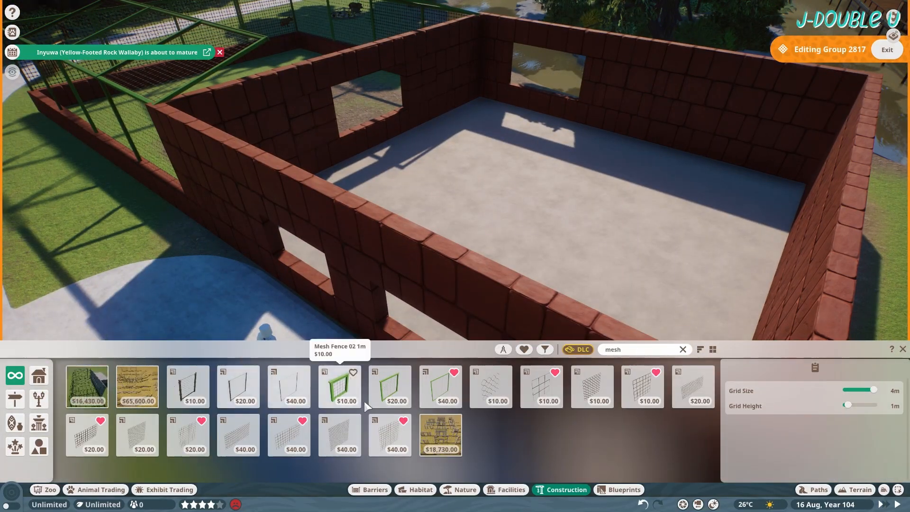
# Place a climbable log inside the house and a small animal climbing frame from the Habitat items.
pyautogui.click(440, 386)
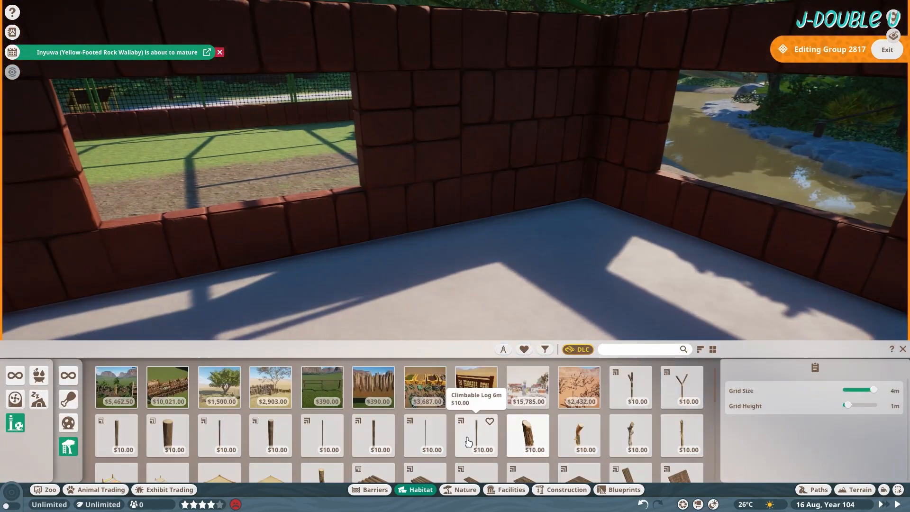
pyautogui.click(373, 436)
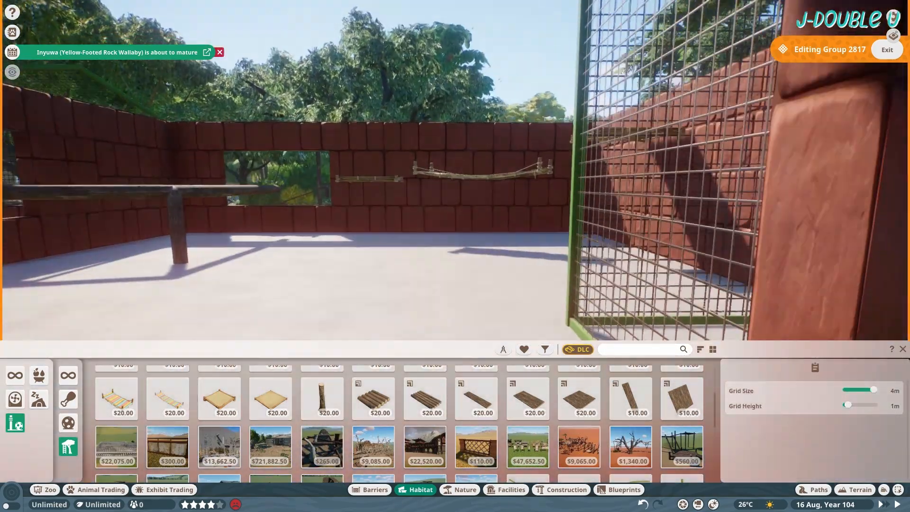
pyautogui.click(167, 398)
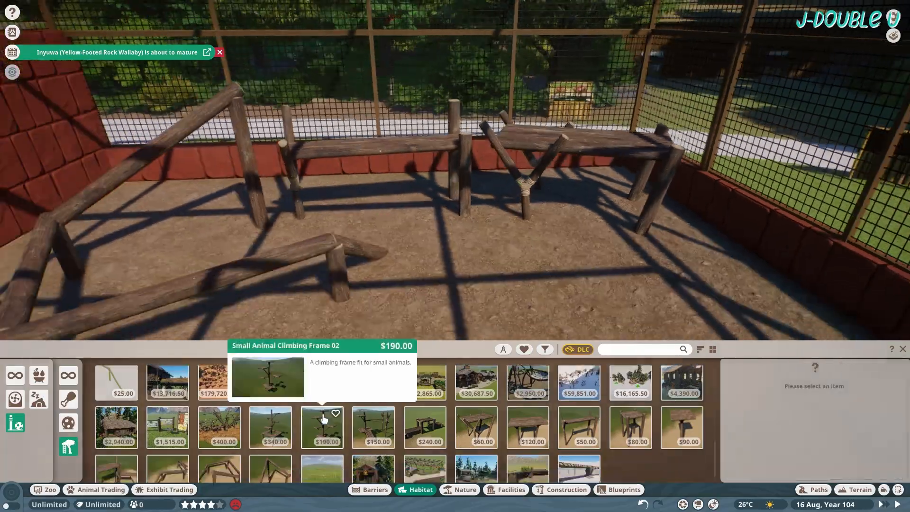
pyautogui.click(424, 412)
pyautogui.write('one way')
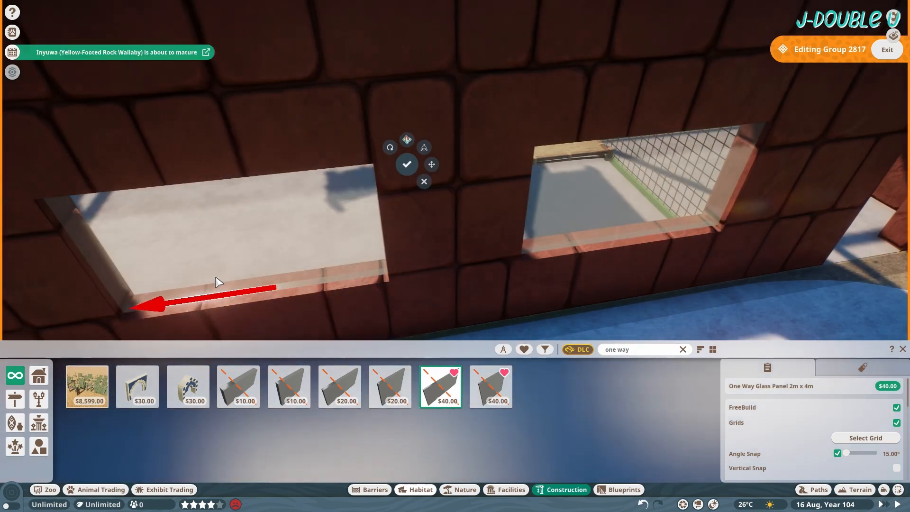
# Fit the glass panel and frame both windows with Temple Painted Stone Support Beams.
pyautogui.click(407, 164)
pyautogui.write('temple painted')
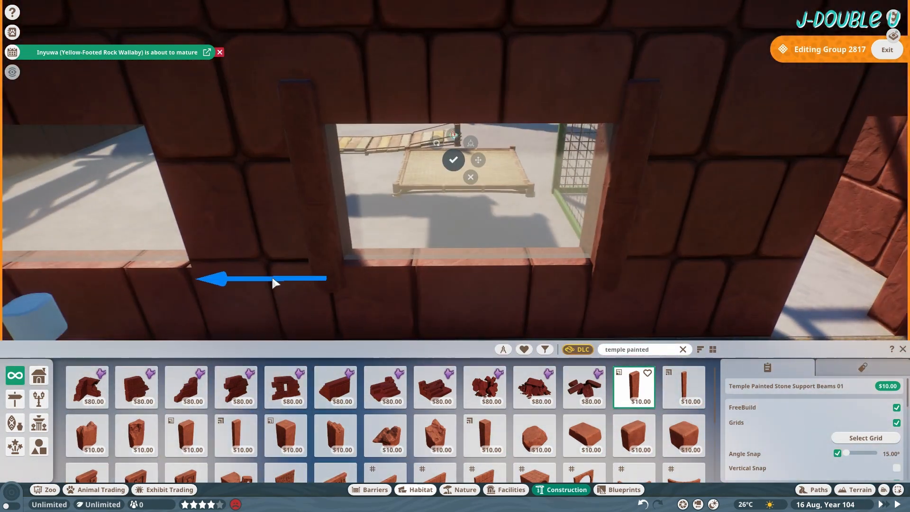
pyautogui.click(683, 387)
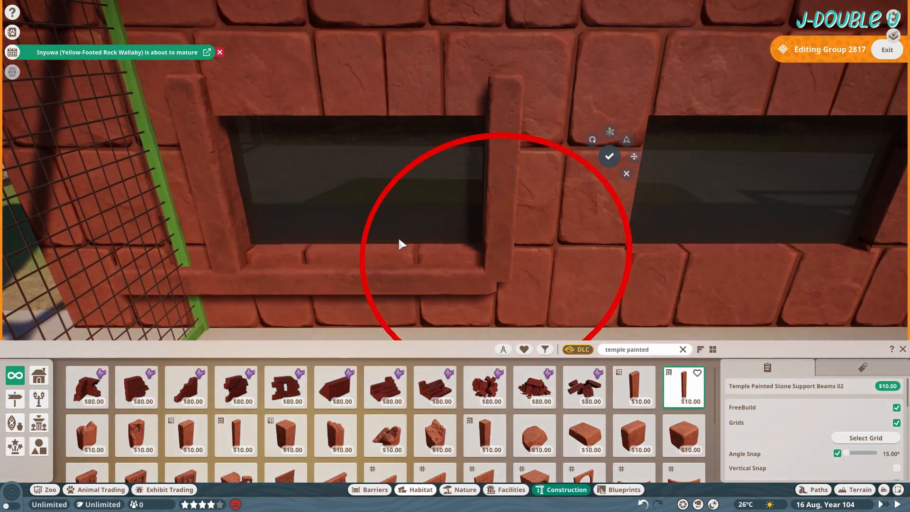
pyautogui.click(634, 387)
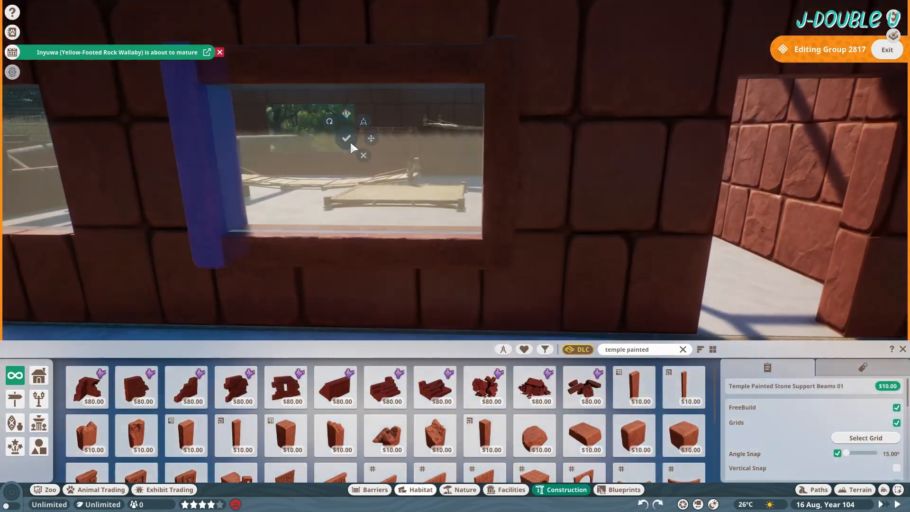
pyautogui.click(346, 138)
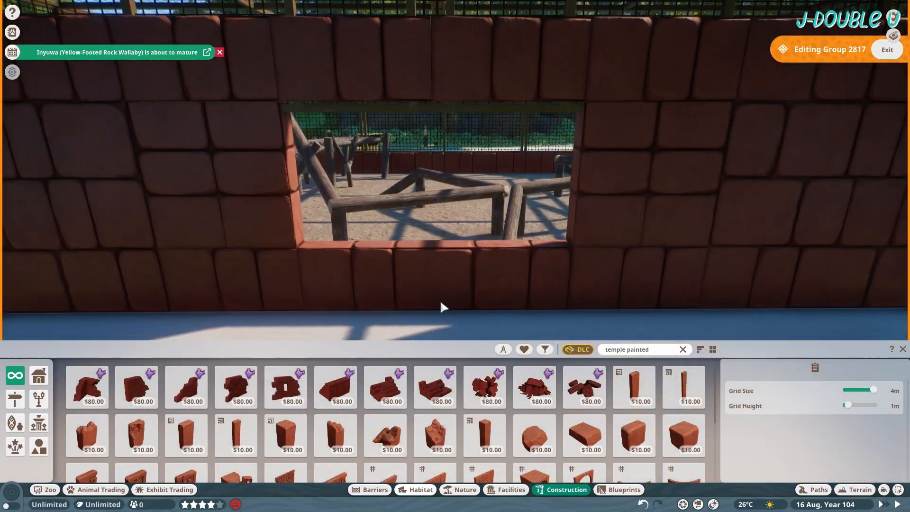
pyautogui.click(633, 386)
pyautogui.write('aluminium')
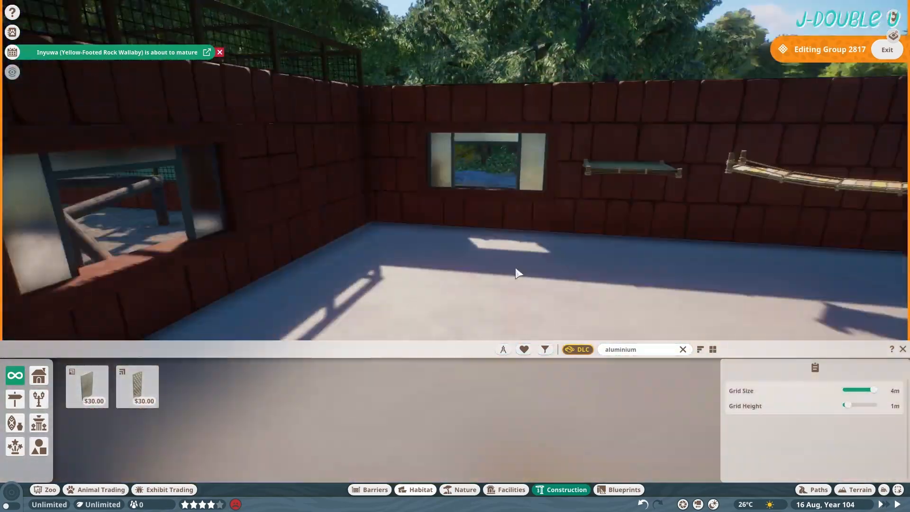
# Add thin bamboo climbing beams and a Bamboo Rope Coils Small 03, then finish editing the building group.
pyautogui.click(682, 349)
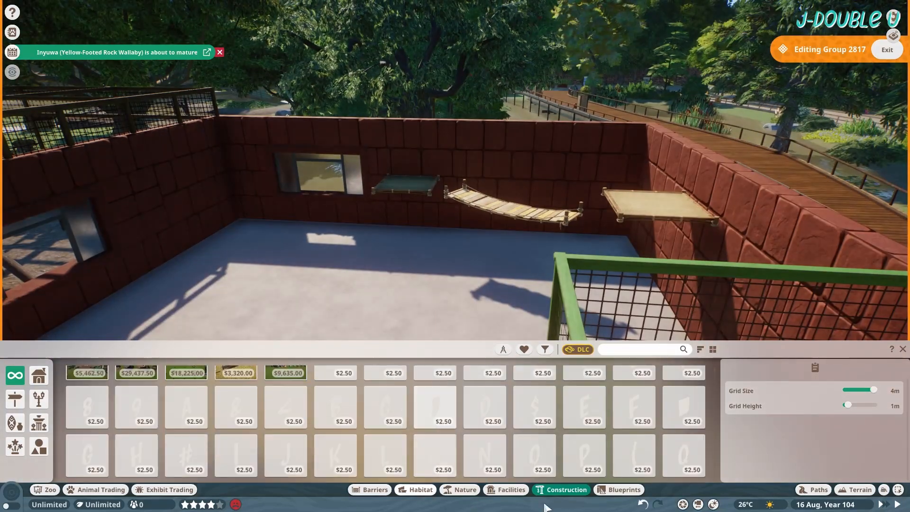
pyautogui.write('climb')
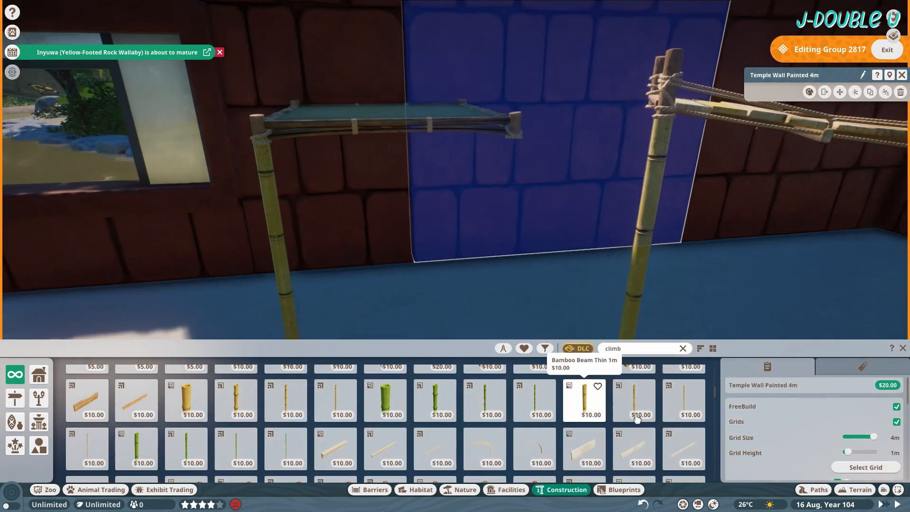
pyautogui.click(634, 400)
pyautogui.write('coil')
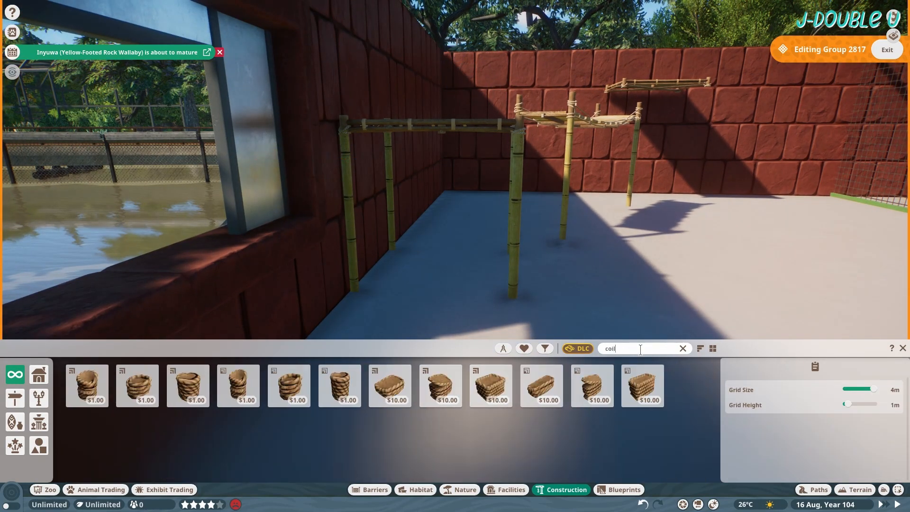
pyautogui.click(339, 386)
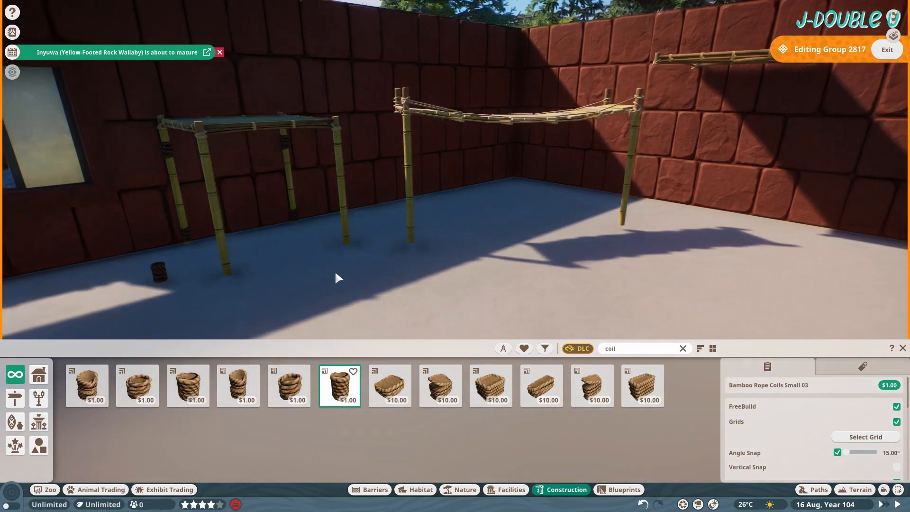
pyautogui.click(888, 49)
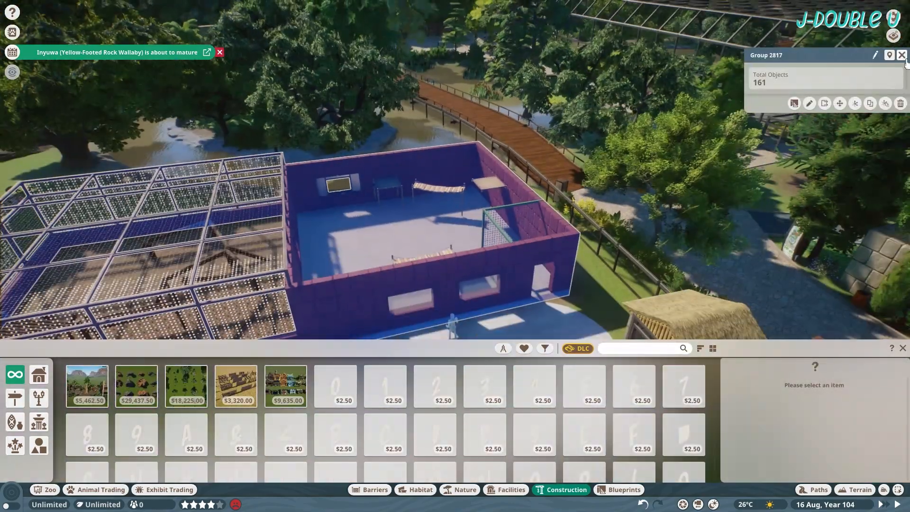
# Set a climbable platform outside the doorway with 4m climbable logs leading up from the yard.
pyautogui.click(414, 489)
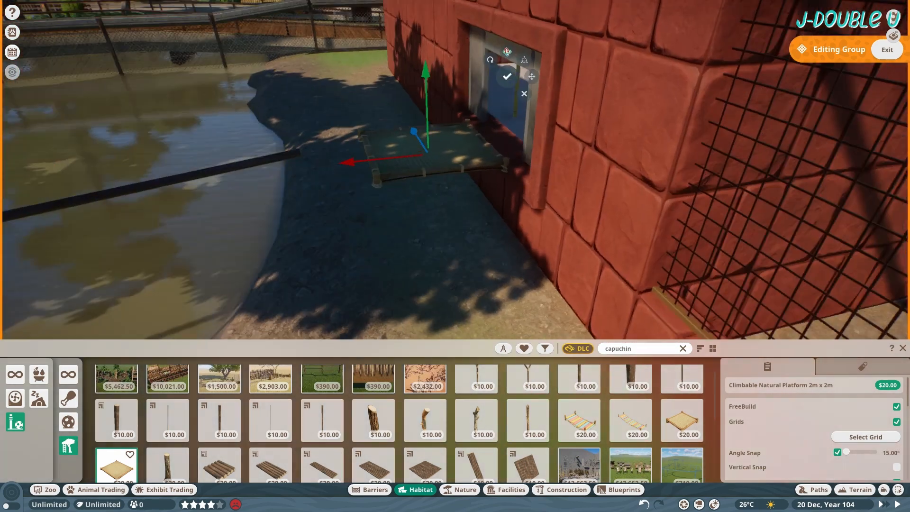
pyautogui.click(219, 420)
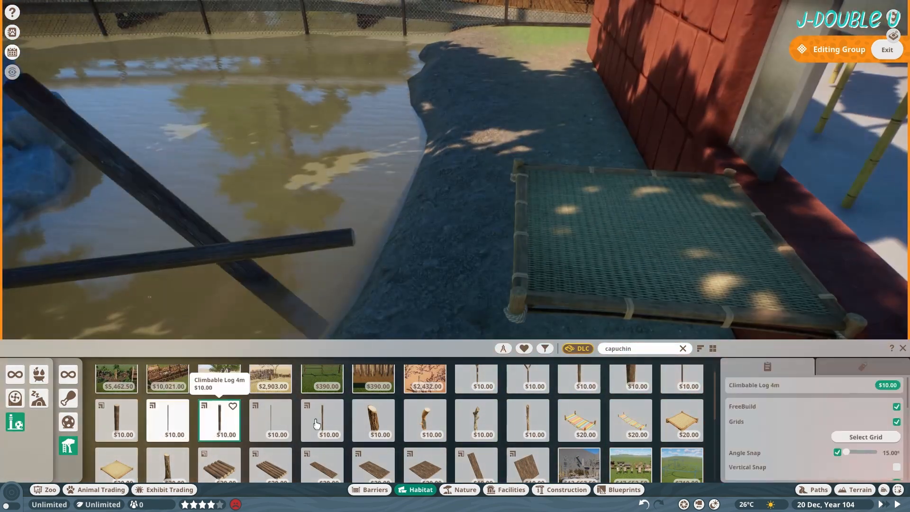
pyautogui.click(578, 386)
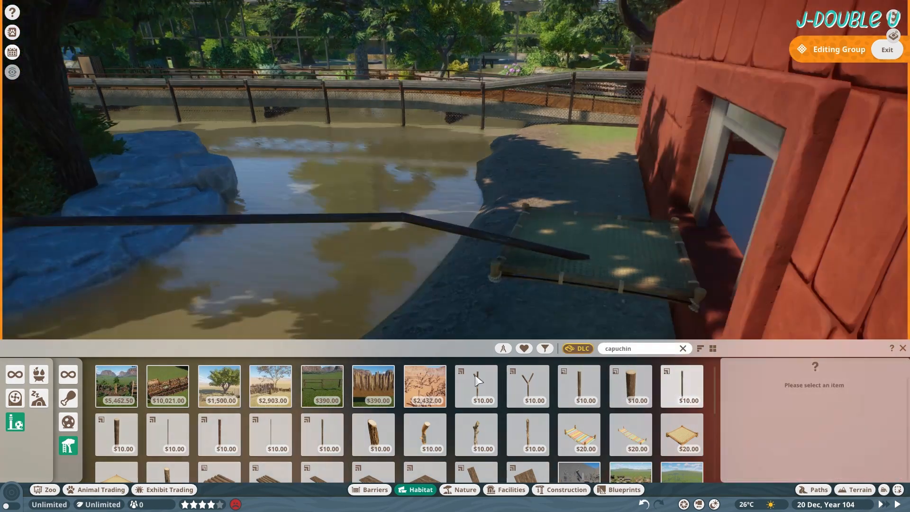
pyautogui.click(219, 434)
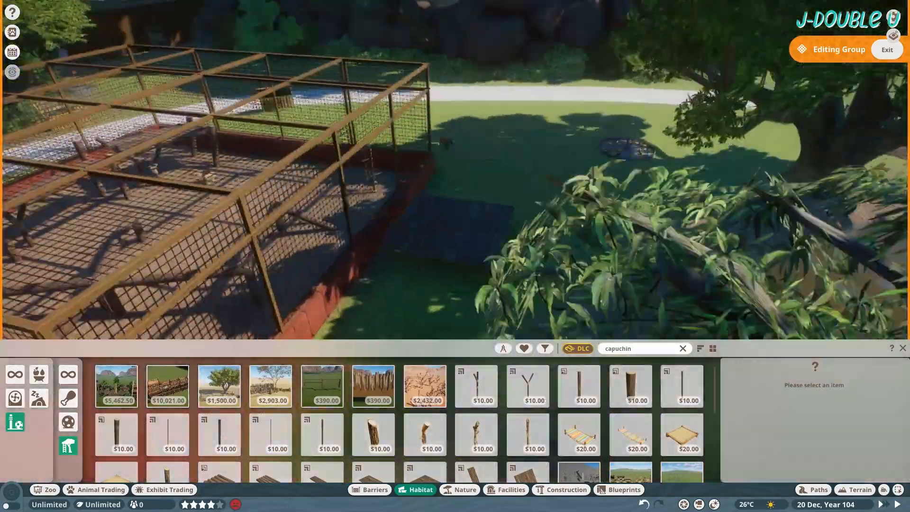
# Search 'capuchin' and place a Climbable Natural Branch 1m Thick post under the wooden walkway.
pyautogui.click(270, 434)
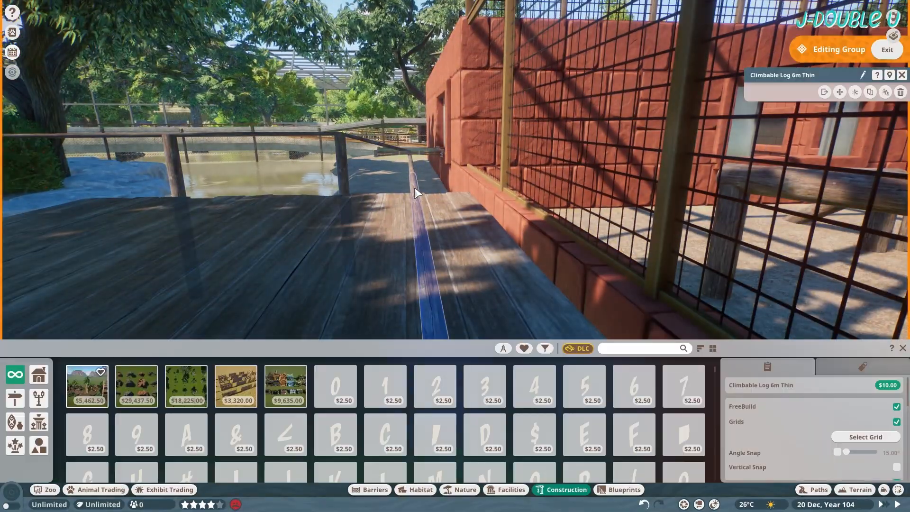
pyautogui.write('capuchin')
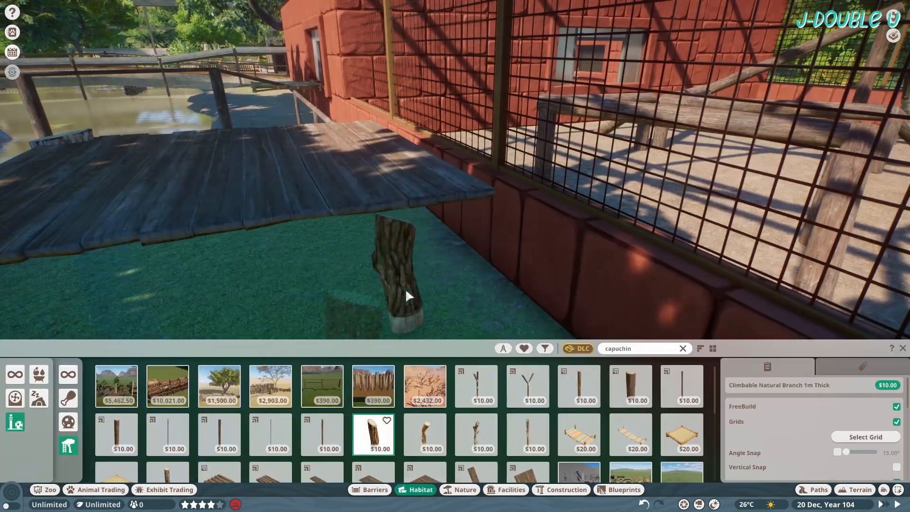
pyautogui.click(527, 436)
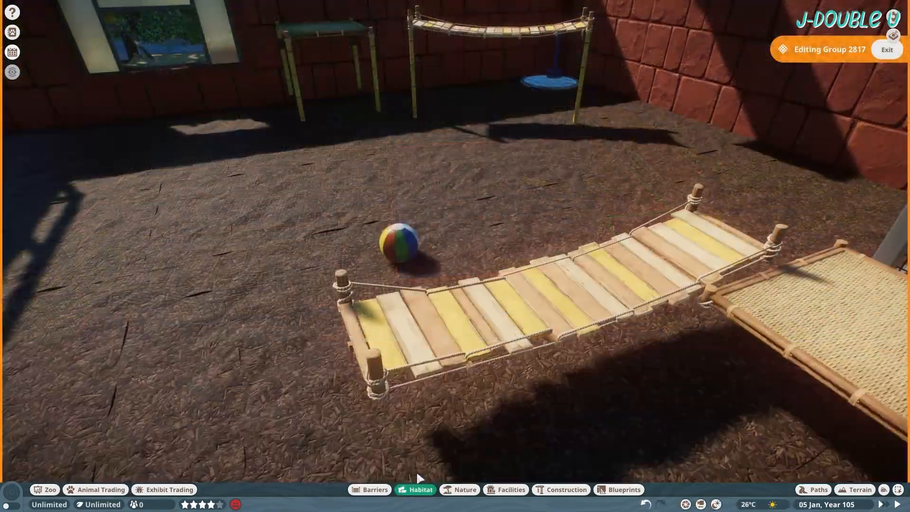
# Enter group editing of the brick house to reposition the rope bridge, ball and climbing frames.
pyautogui.click(566, 489)
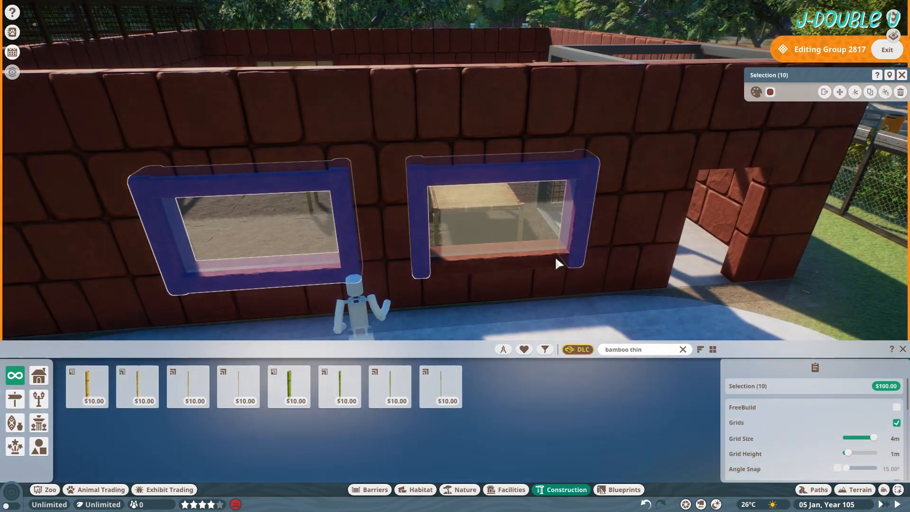
# Pick a thin bamboo pole piece to build climbing platforms in the walled yard.
pyautogui.click(755, 91)
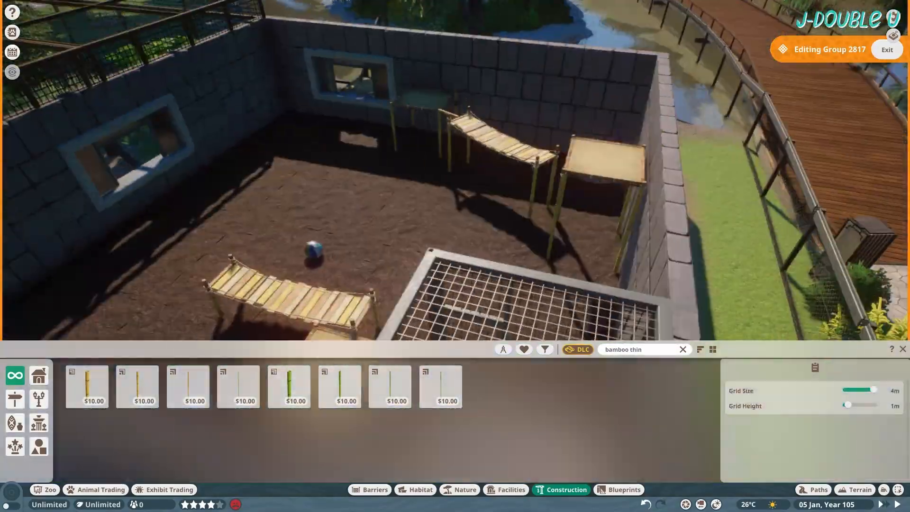
pyautogui.click(420, 489)
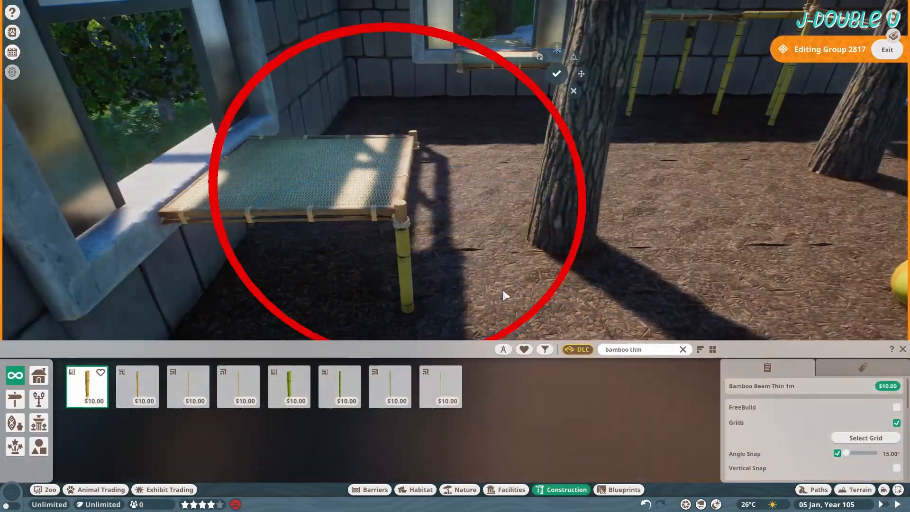
# Confirm the thin bamboo leg under the woven platform and save the group as a blueprint.
pyautogui.click(136, 386)
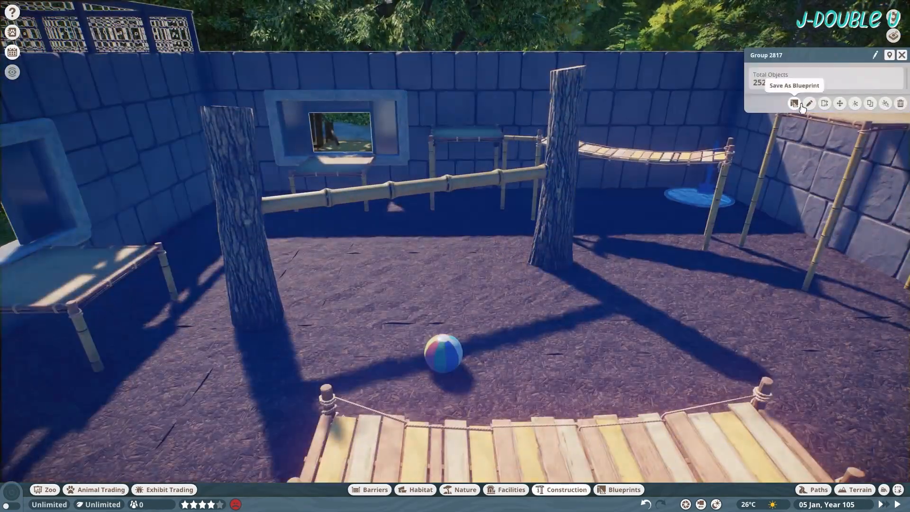
pyautogui.click(809, 103)
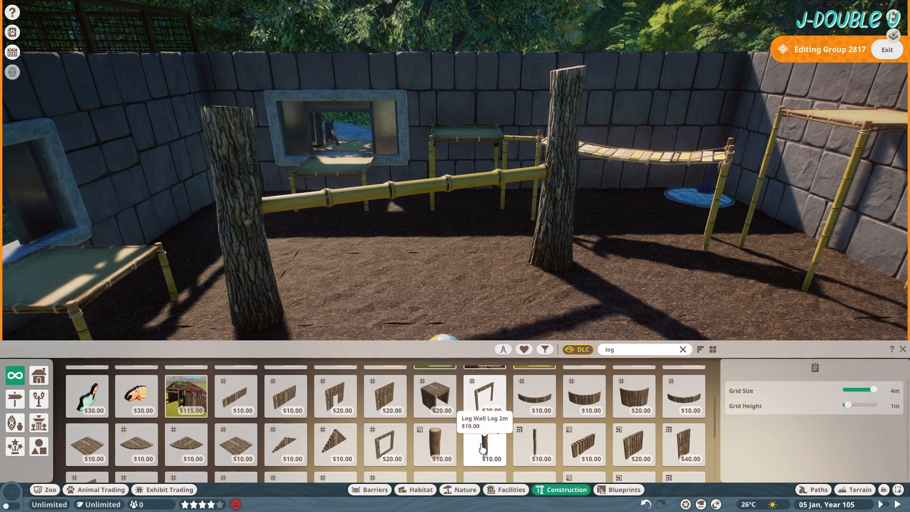
# Build a log table from Log Wall Log pieces with a log slab top and lay a straight rope.
pyautogui.click(433, 444)
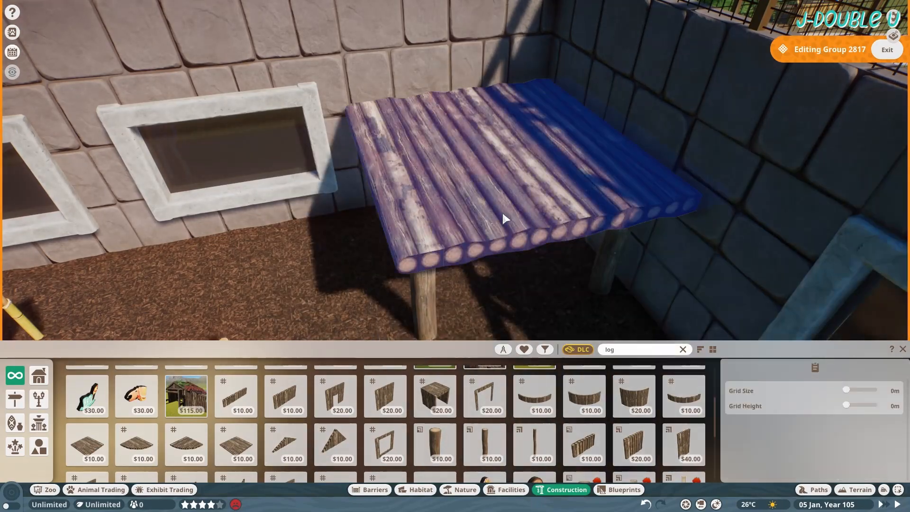
pyautogui.click(684, 443)
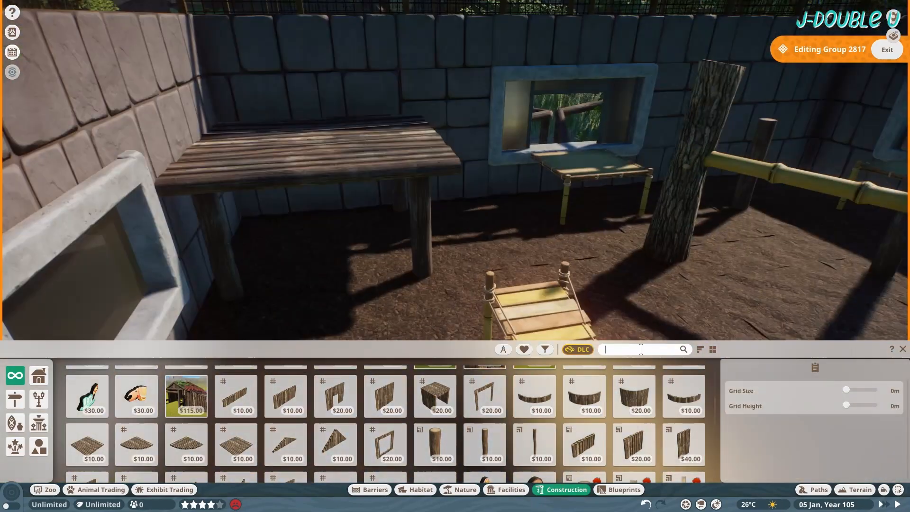
pyautogui.write('curve rope')
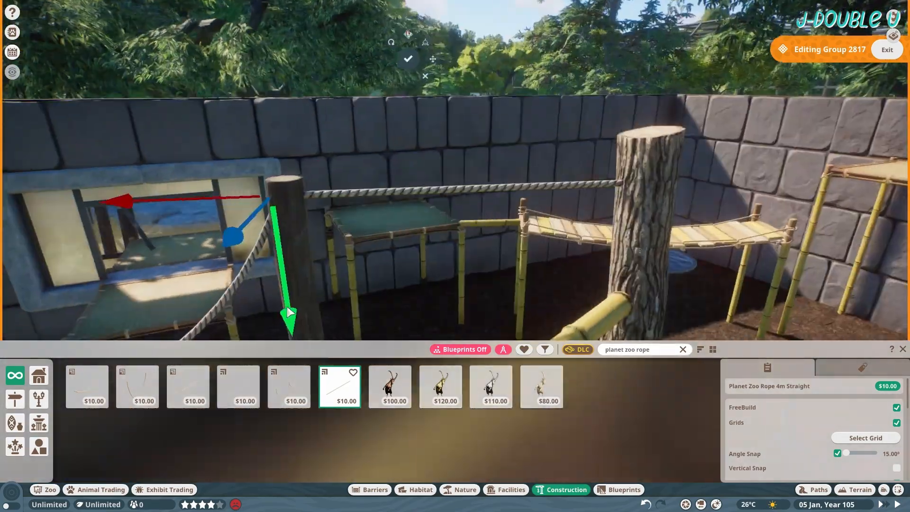
pyautogui.click(237, 386)
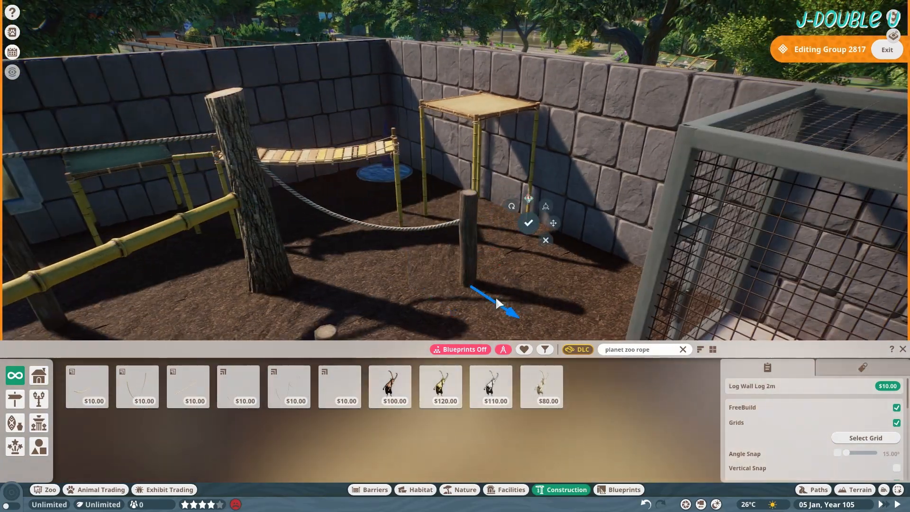
# Stand a short log post in the yard and string straight and hanging ropes to it.
pyautogui.click(188, 387)
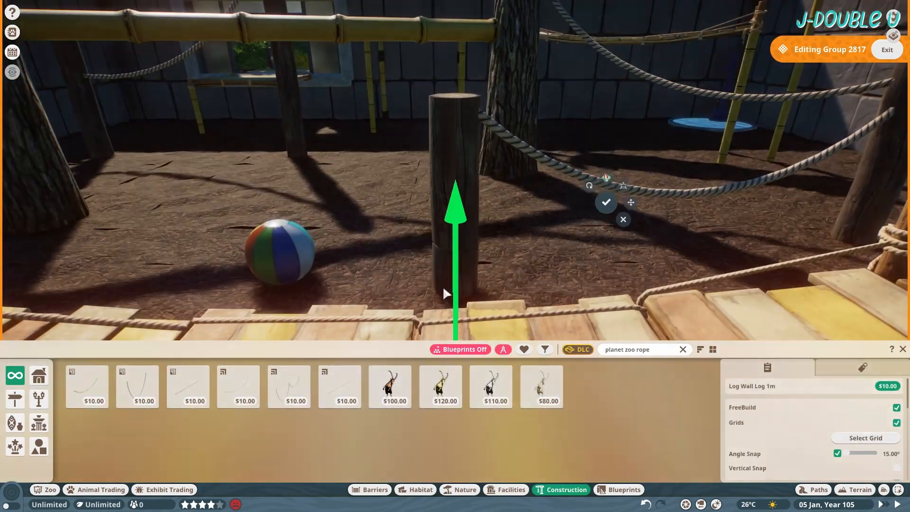
pyautogui.click(237, 386)
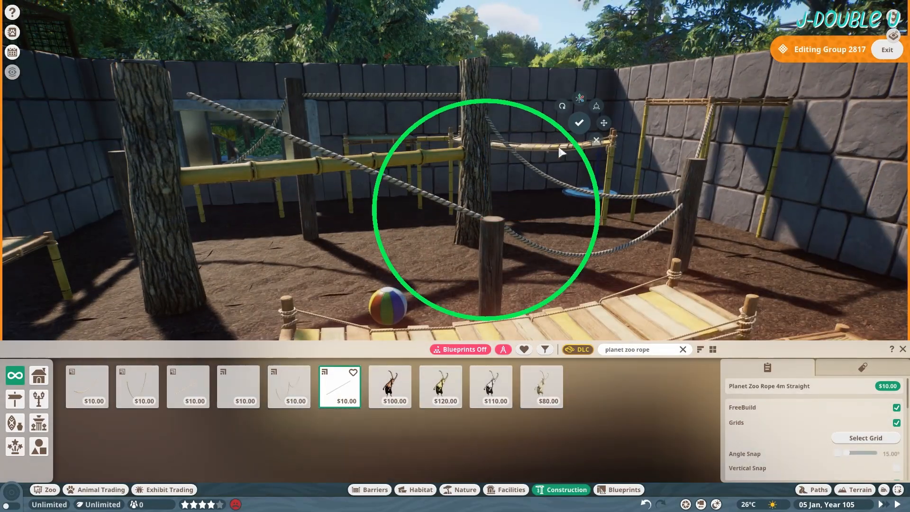
pyautogui.click(137, 387)
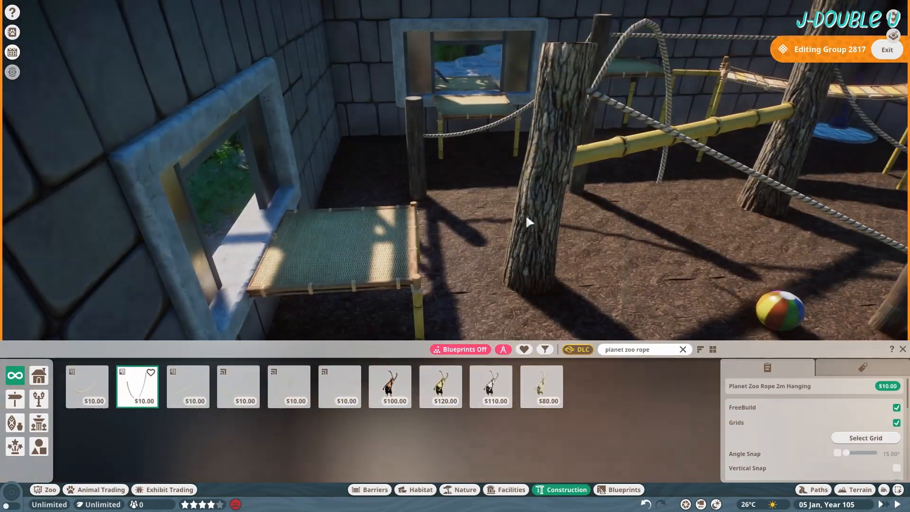
pyautogui.click(86, 386)
pyautogui.write('bamboo')
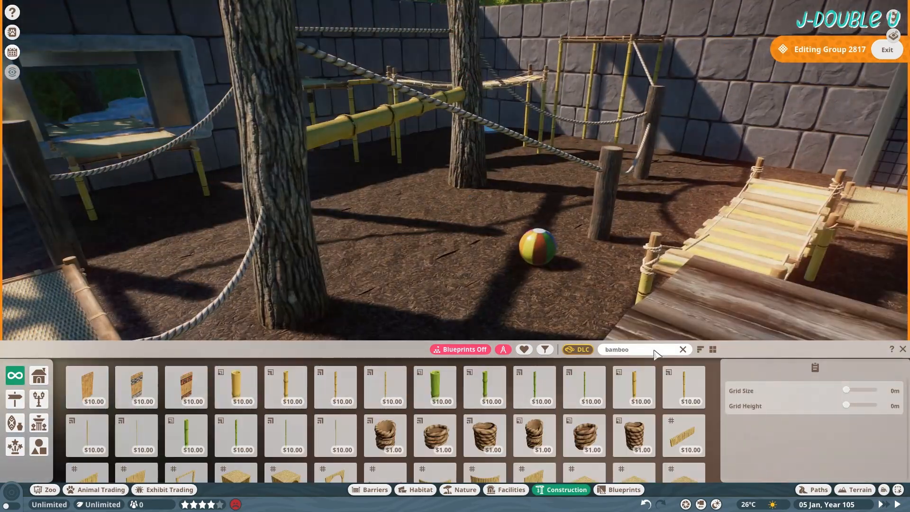
# Start a new catalogue search to narrow plants to temperate American species.
pyautogui.click(335, 387)
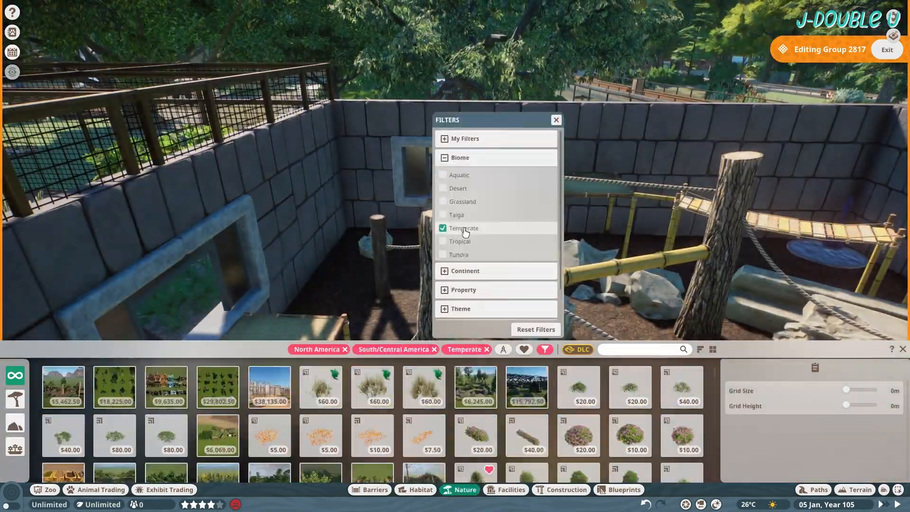
# Include tropical plants, then plant Century Plant Large by the window and Flexicolor Maple 03 behind the platform.
pyautogui.click(443, 241)
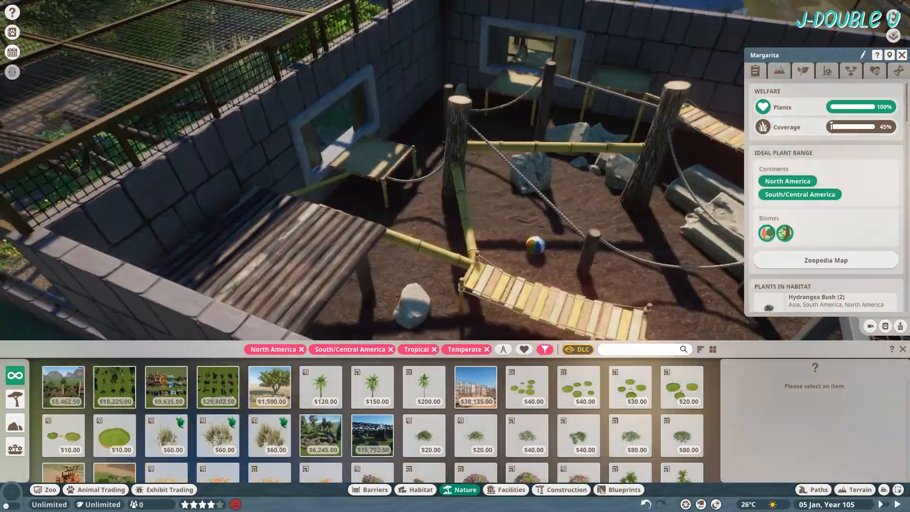
pyautogui.click(577, 436)
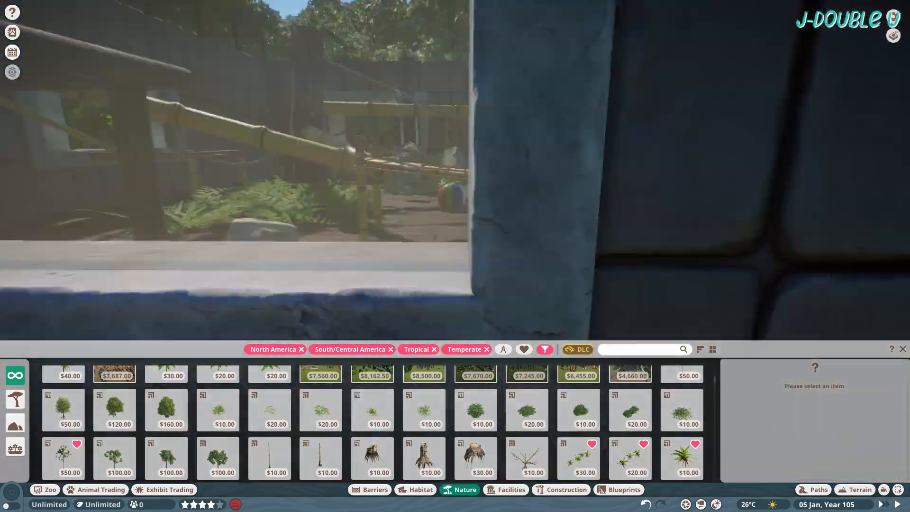
pyautogui.click(218, 418)
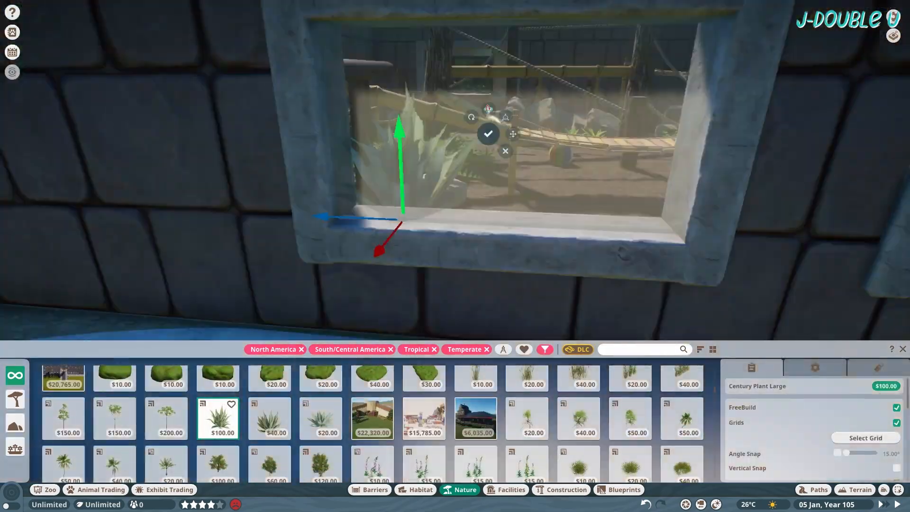
pyautogui.click(488, 134)
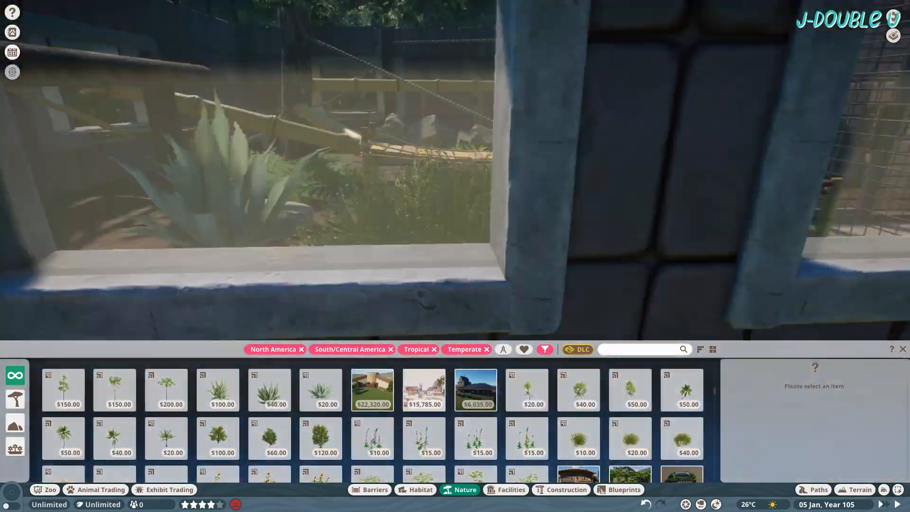
pyautogui.click(526, 434)
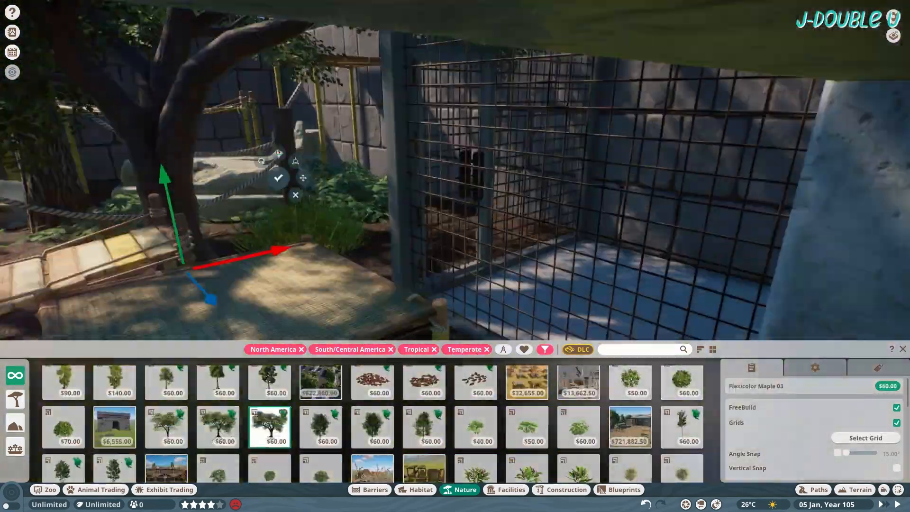
pyautogui.click(216, 428)
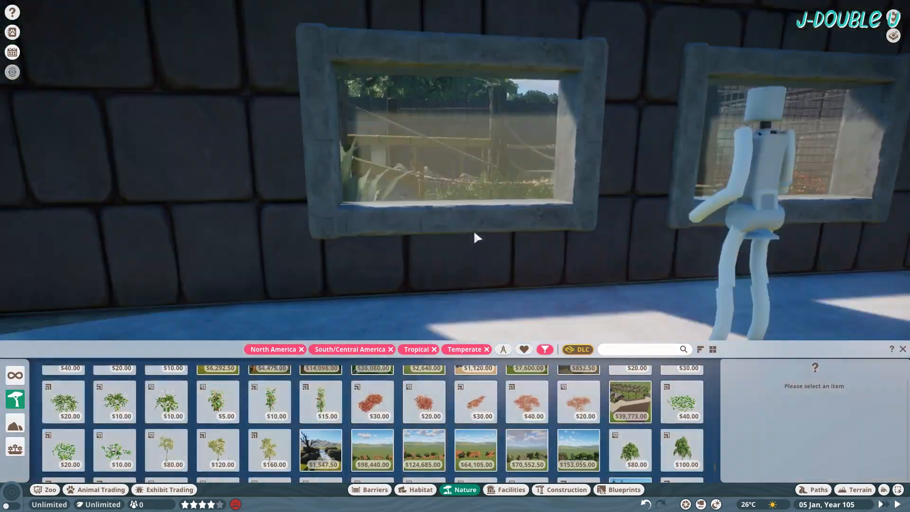
# Drop straw bedding on the log table and Habitat Bedding Small on the woven window platform.
pyautogui.click(419, 489)
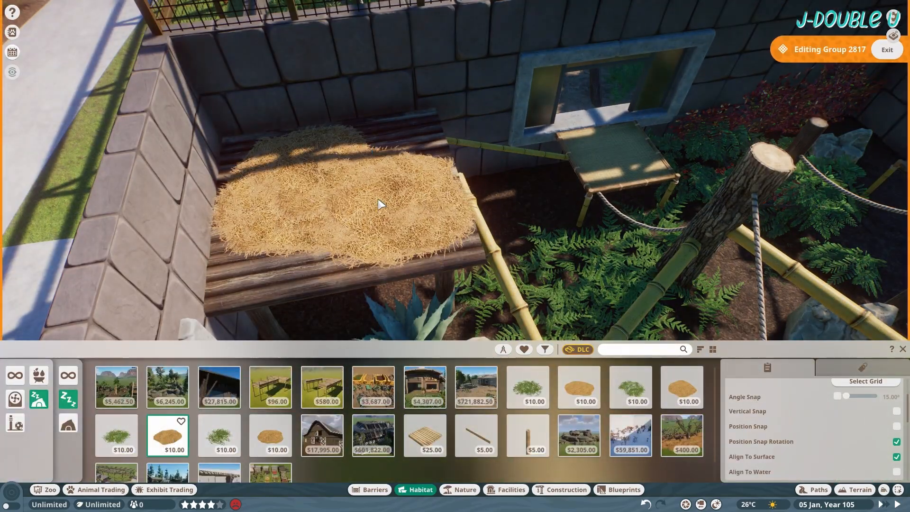
pyautogui.click(270, 435)
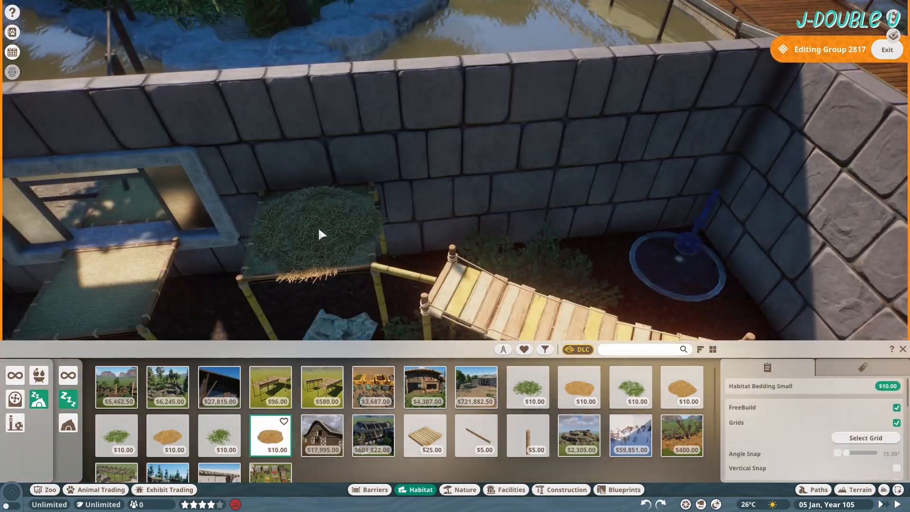
pyautogui.click(459, 489)
pyautogui.write('c')
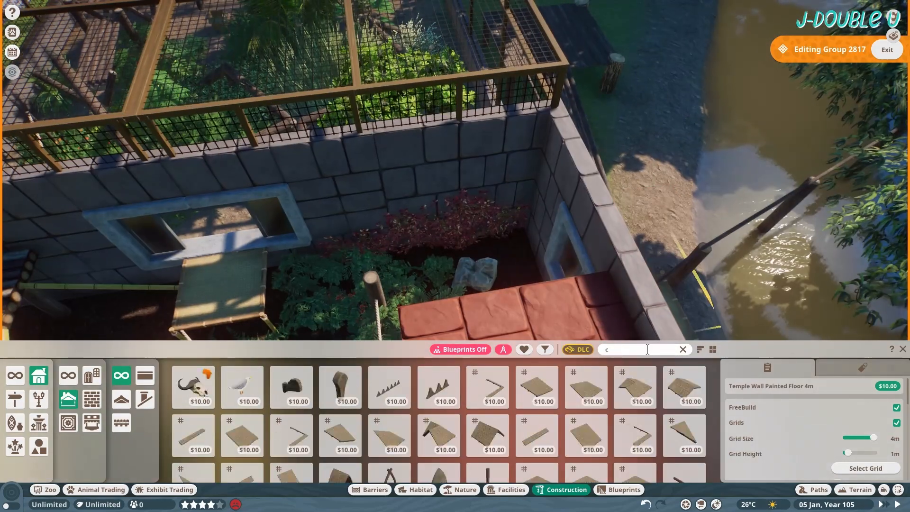
# Find Corrugated Plastic Roof 1m Flat and add a strip along the house roof edge.
pyautogui.write('orrugated')
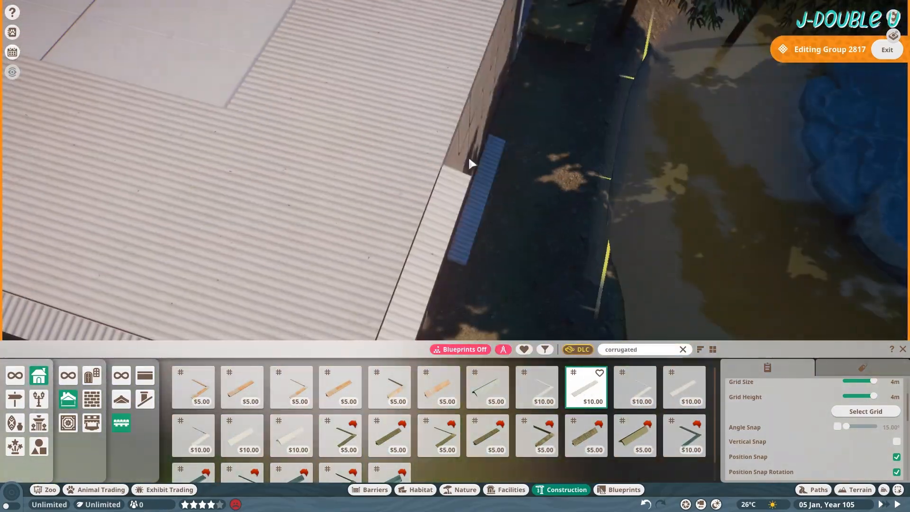
pyautogui.click(585, 387)
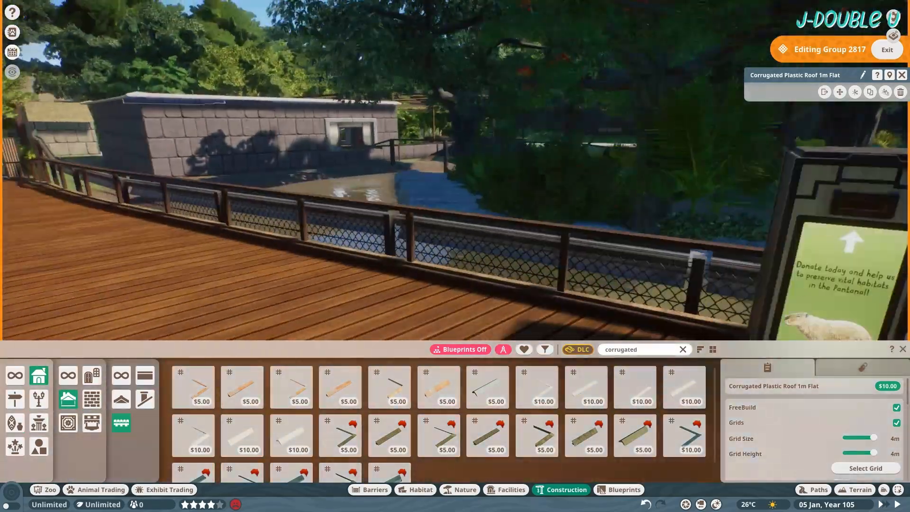
pyautogui.click(465, 489)
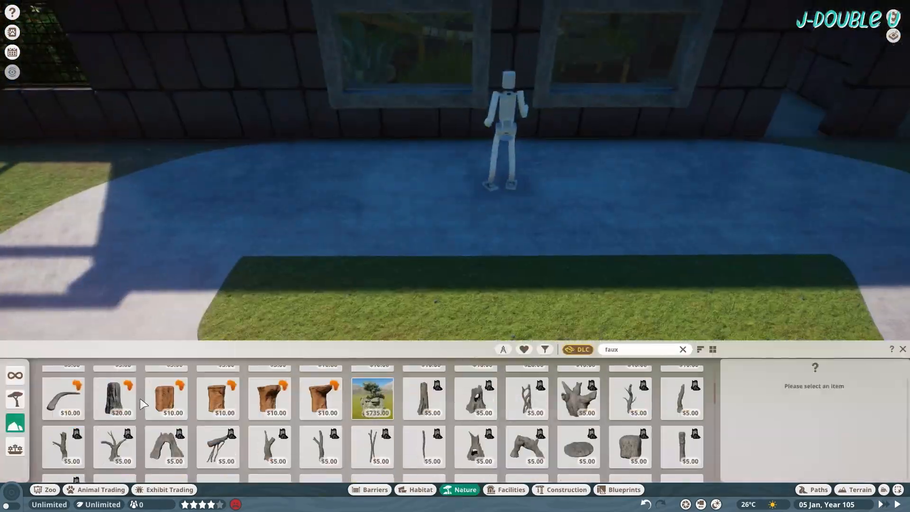
# Place a small faux rock on the grass strip before picking conservation props.
pyautogui.click(629, 413)
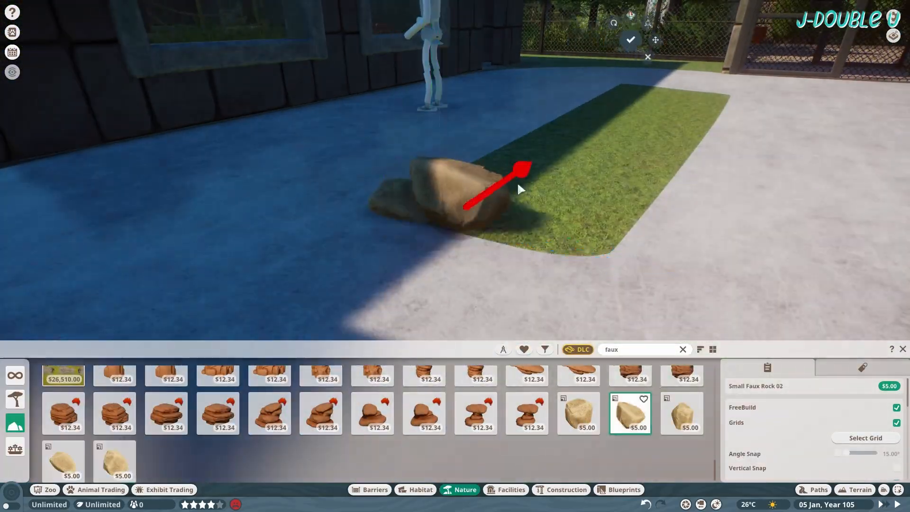
pyautogui.click(577, 413)
pyautogui.write('conservation')
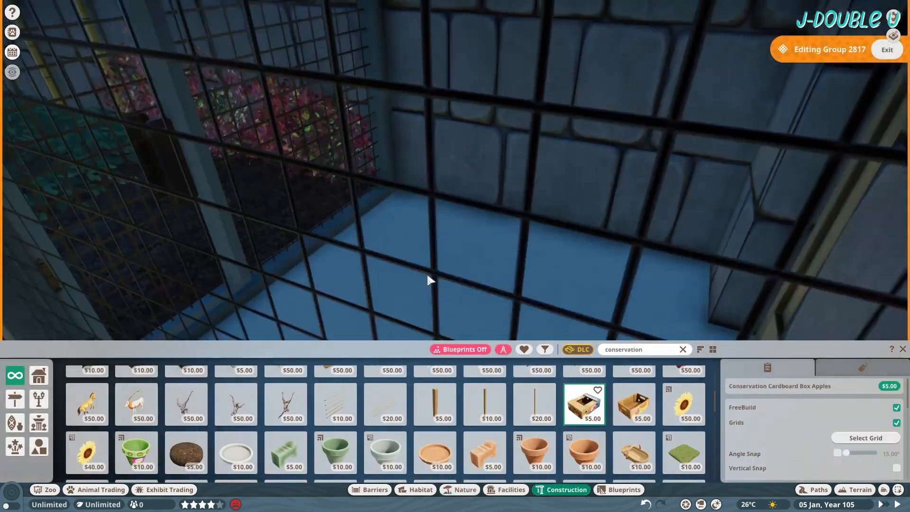
# Furnish the indoor room with apple cardboard boxes, Plastic Bucket 02, a broom and a rake.
pyautogui.click(633, 404)
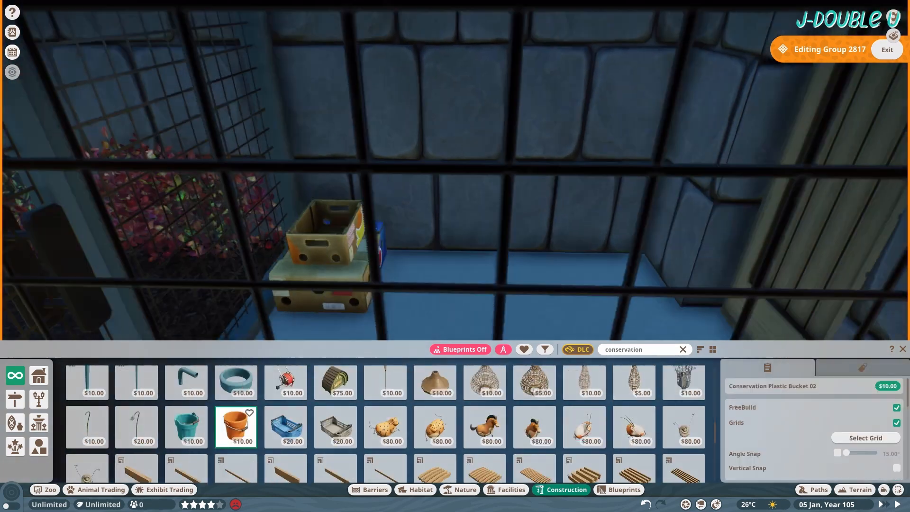
pyautogui.click(285, 427)
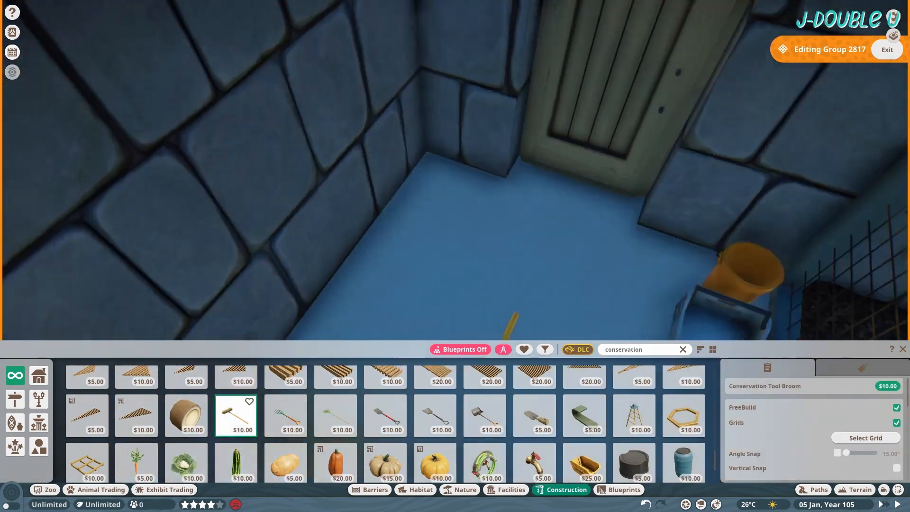
pyautogui.click(334, 415)
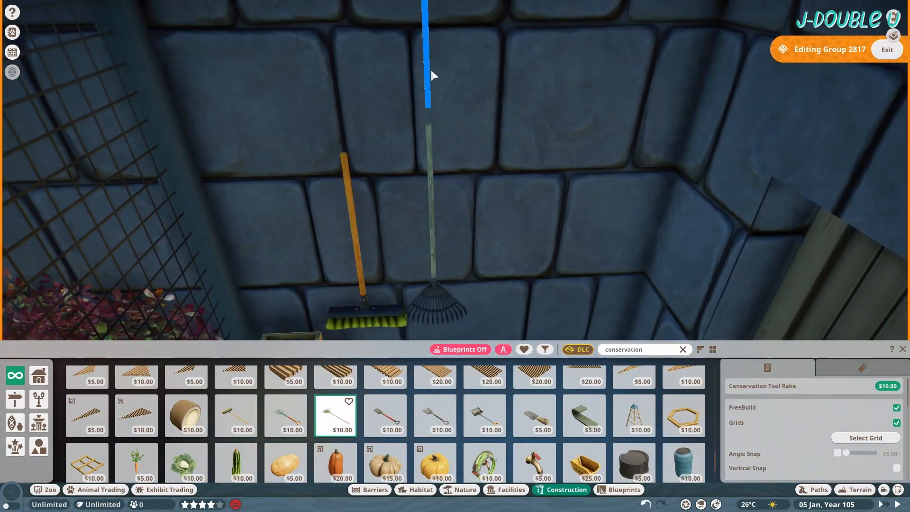
pyautogui.click(484, 416)
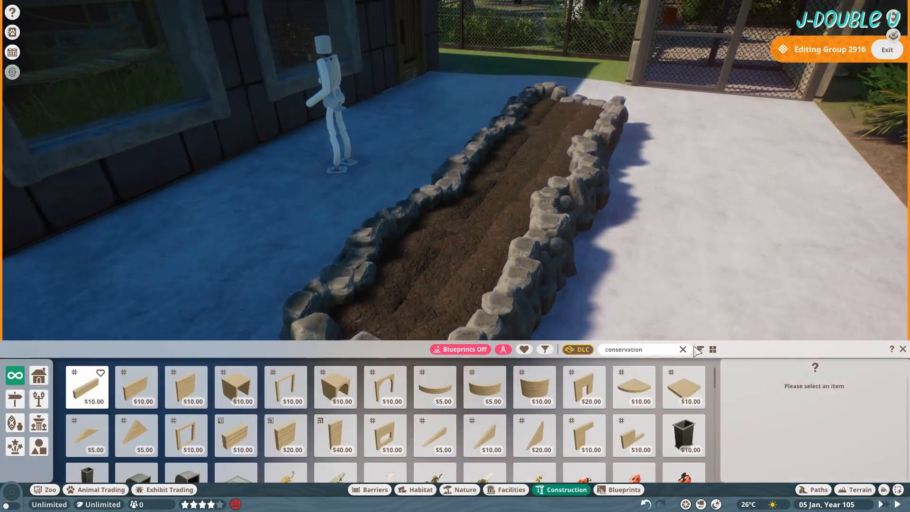
# Plant the raised stone bed with a fern and two palm-like trees.
pyautogui.click(543, 349)
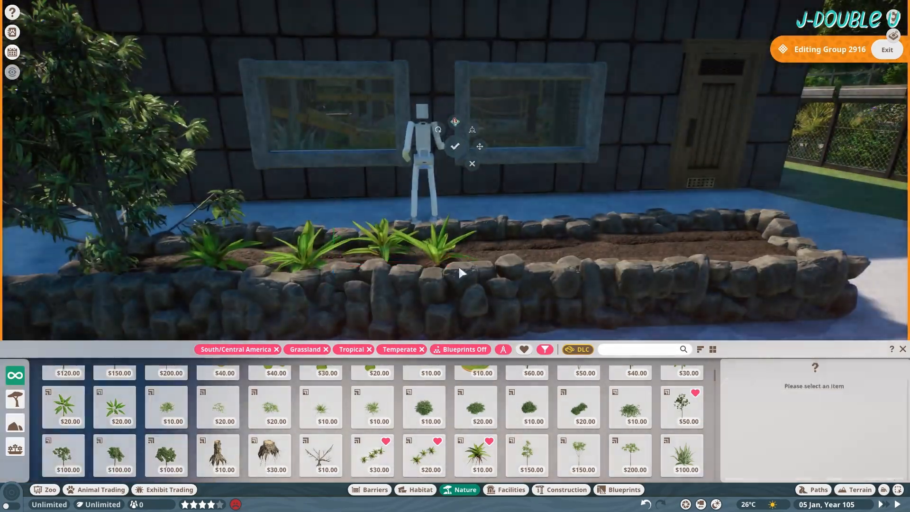
pyautogui.click(525, 412)
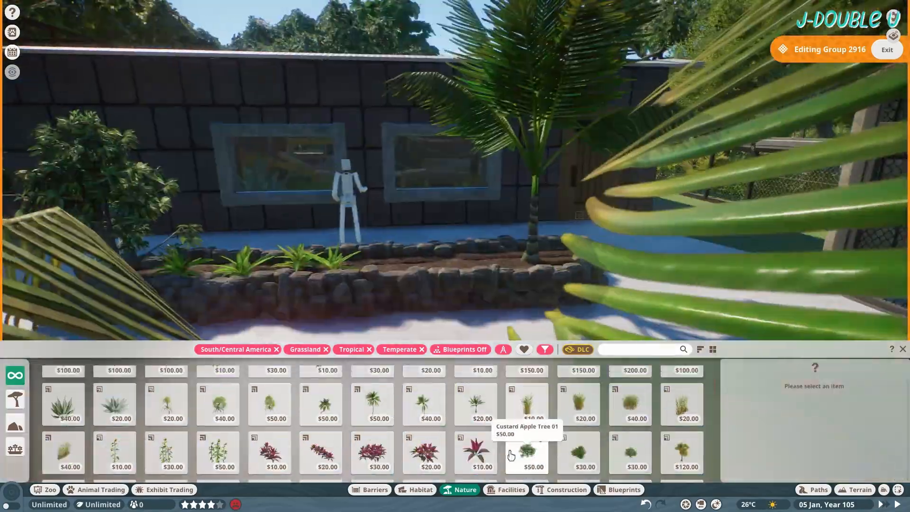
pyautogui.click(682, 410)
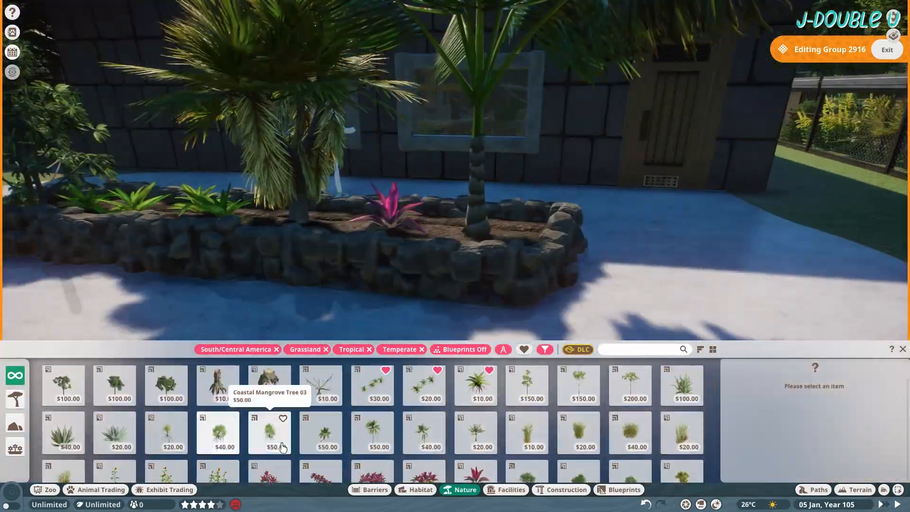
pyautogui.click(422, 389)
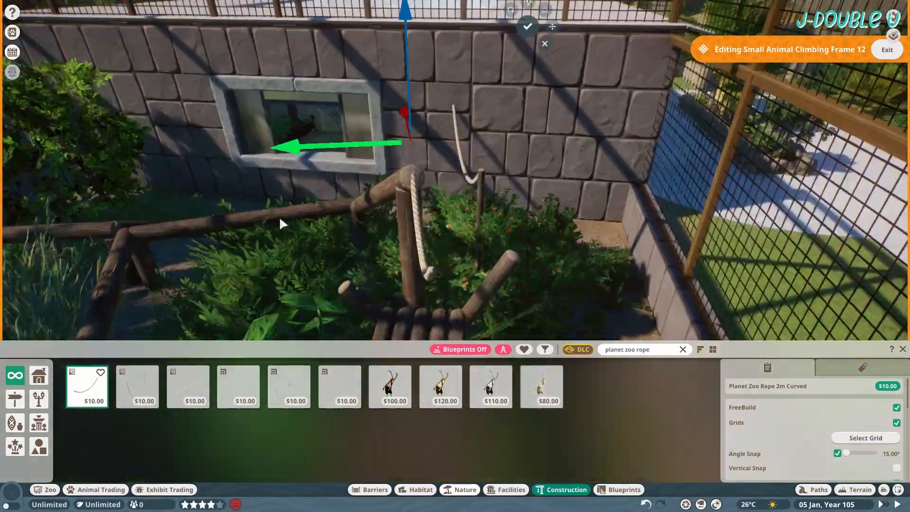
# Hang the curved rope on the climbing frame and pick a thin climbable log.
pyautogui.click(188, 386)
pyautogui.write('1m')
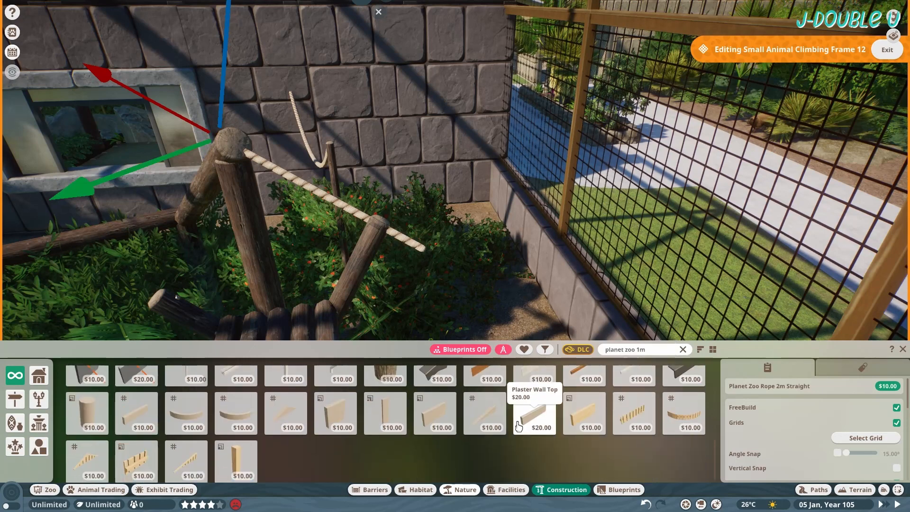
pyautogui.click(419, 489)
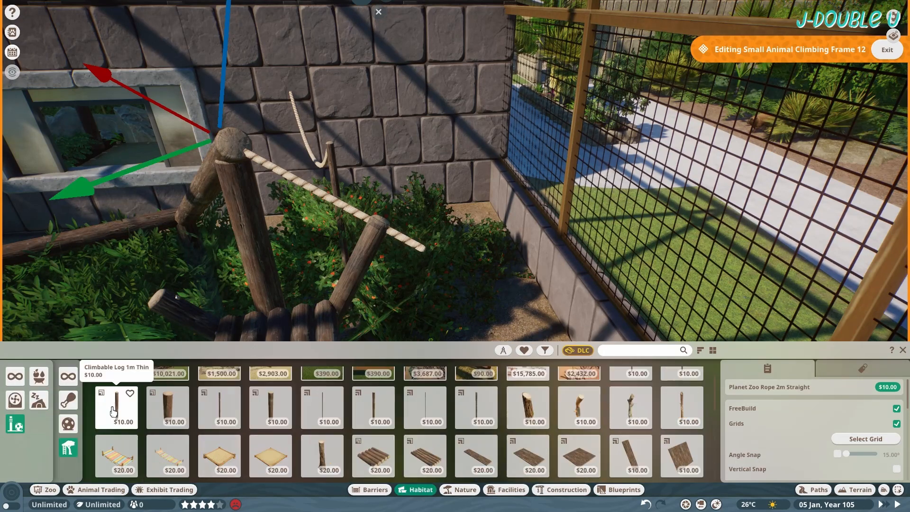
pyautogui.click(115, 407)
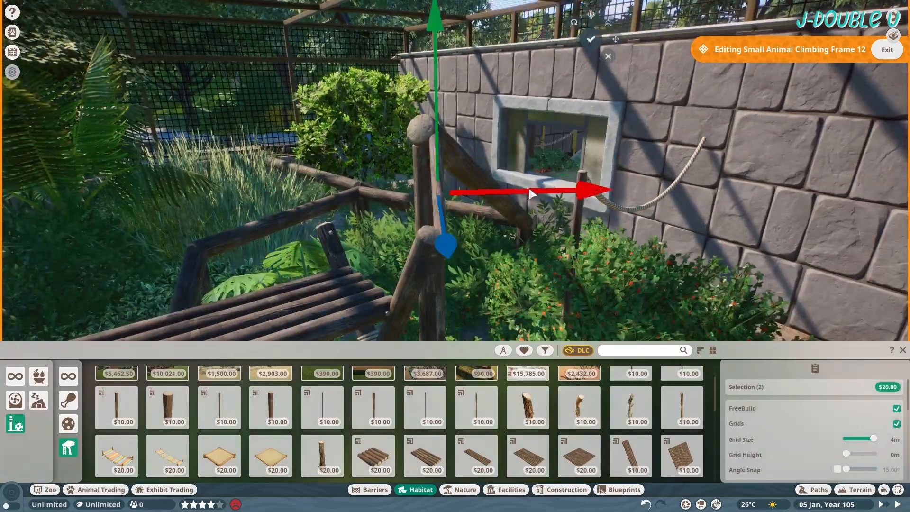
# Position the pieces and place Climbable Log 2m leading up to the window.
pyautogui.click(321, 406)
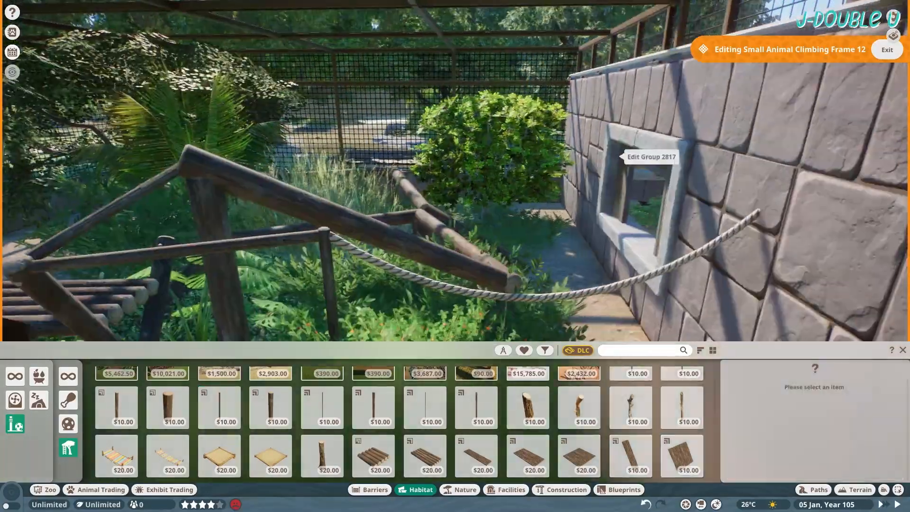
pyautogui.click(269, 406)
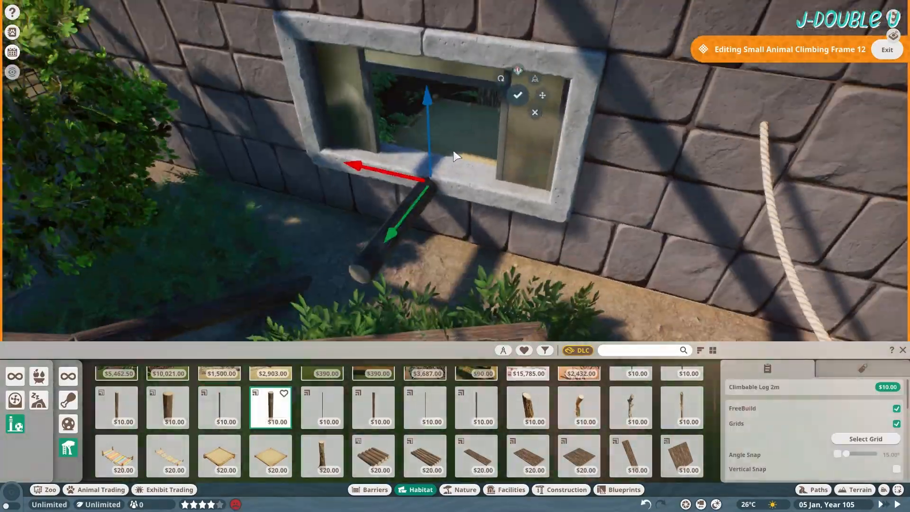
pyautogui.click(168, 407)
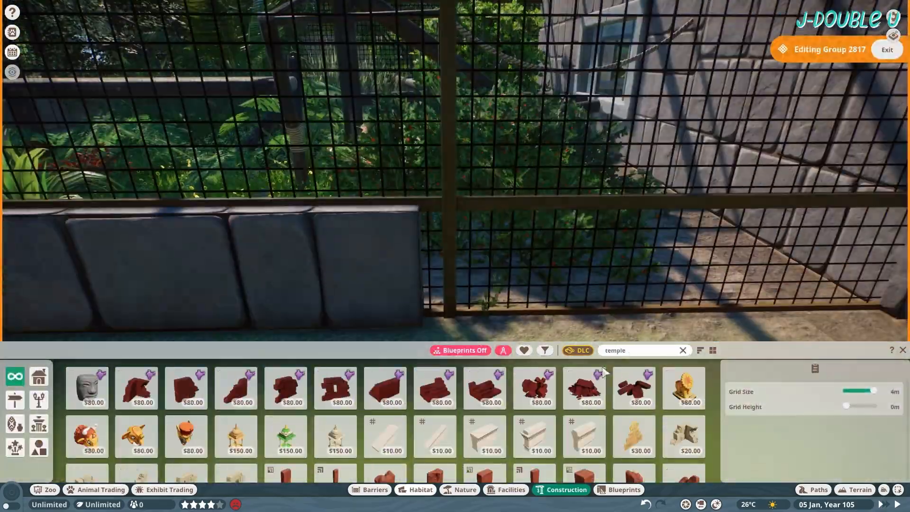
# Add Temple Wall Panel Painted pieces and stand two upright metal beams at the fence.
pyautogui.click(484, 461)
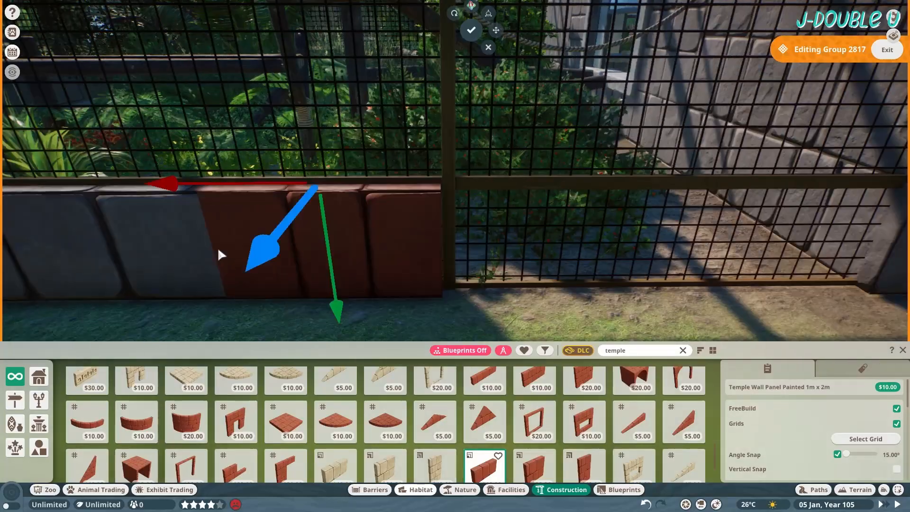
pyautogui.write('metal beam')
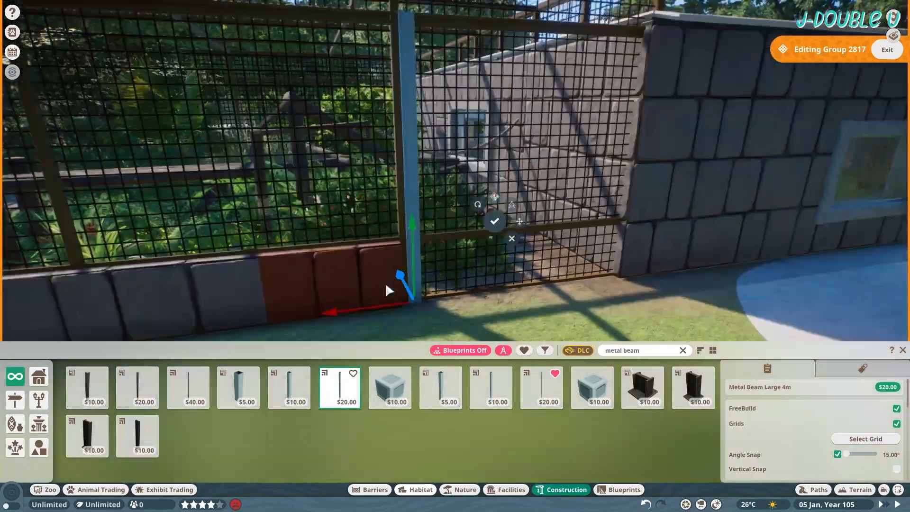
pyautogui.click(490, 388)
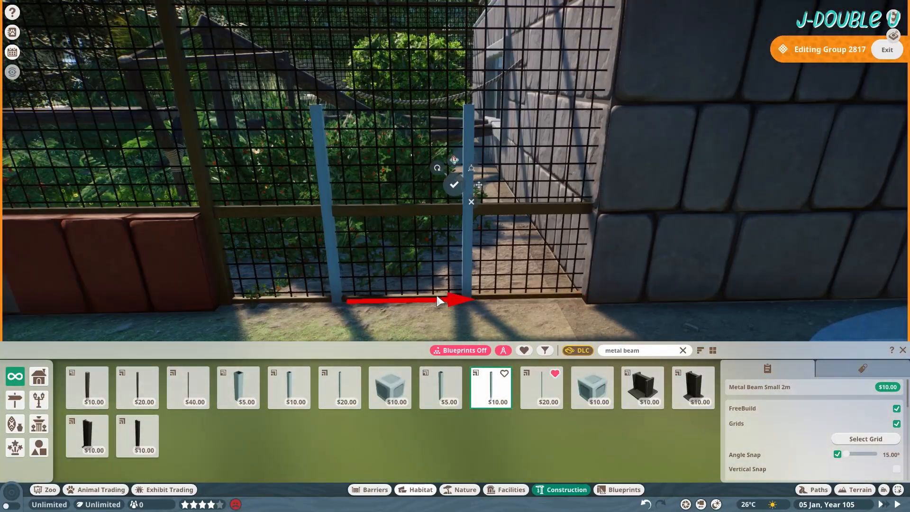
pyautogui.click(440, 388)
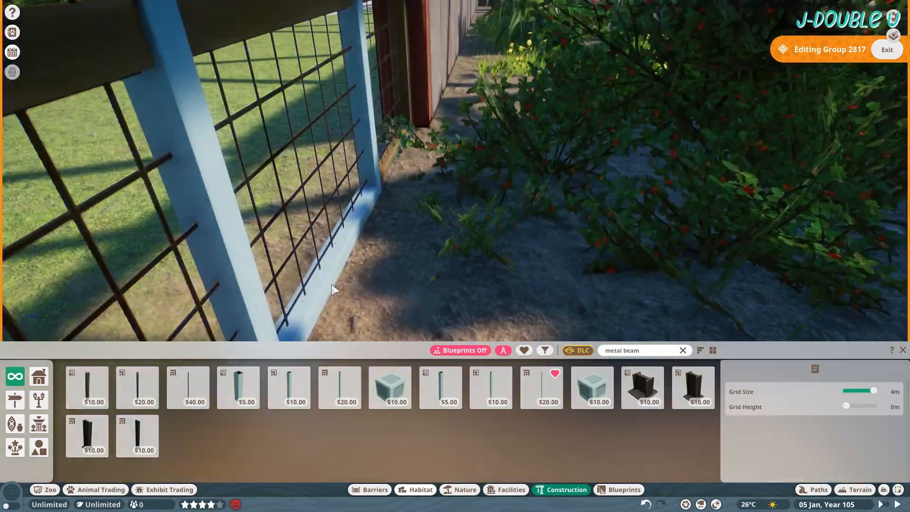
# Complete the small door frame with short metal beams as top and bottom bars.
pyautogui.click(440, 387)
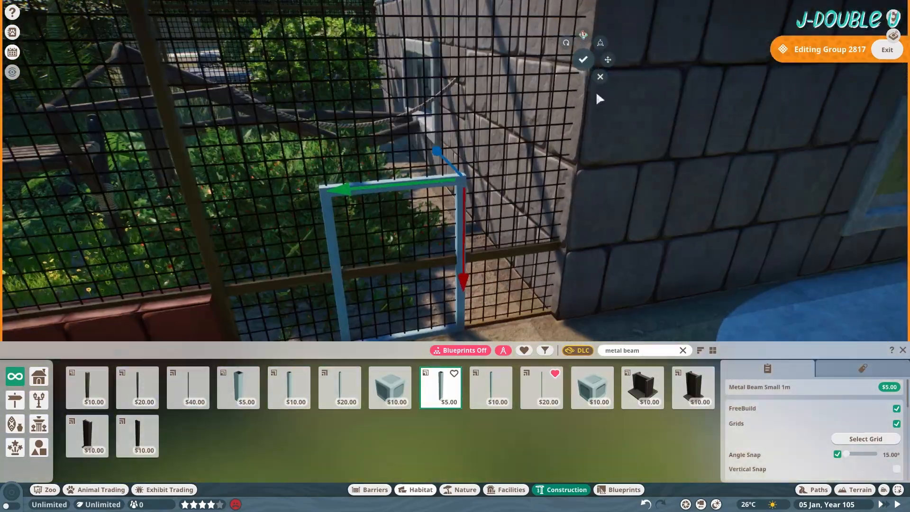
pyautogui.click(288, 387)
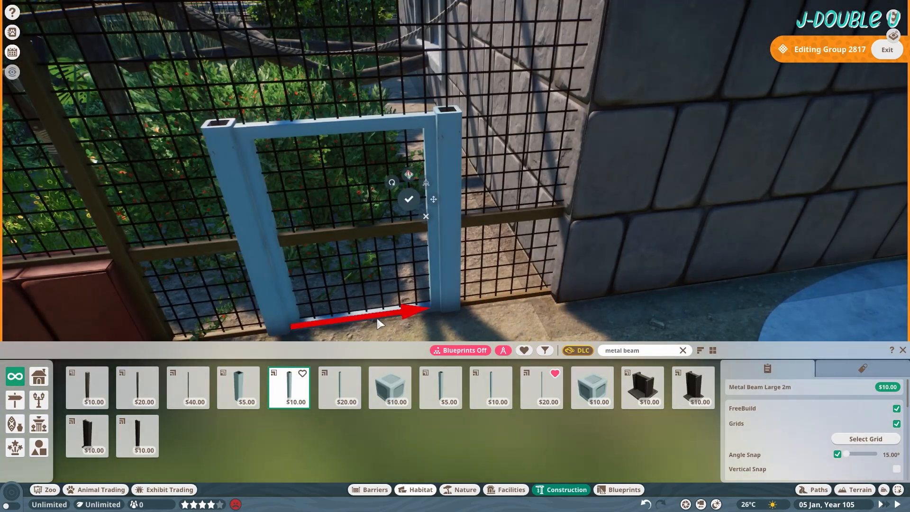
pyautogui.click(237, 387)
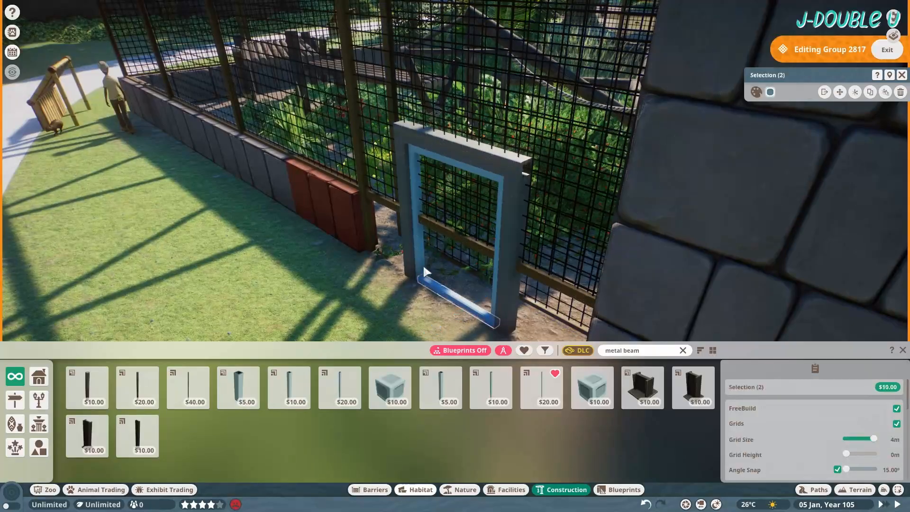
# Recolour the panels in the Colour Editor and attach a latch to the little door.
pyautogui.click(756, 92)
pyautogui.write('bracket')
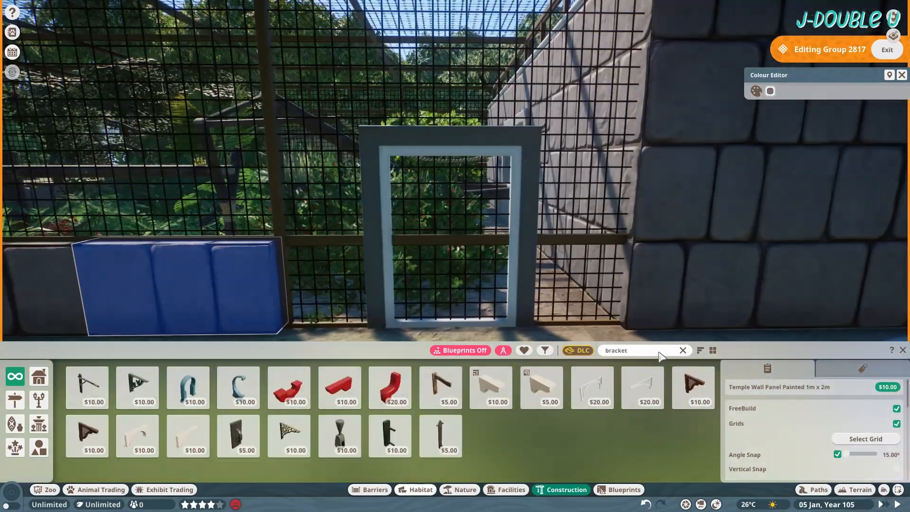
pyautogui.click(389, 435)
pyautogui.write('hinge')
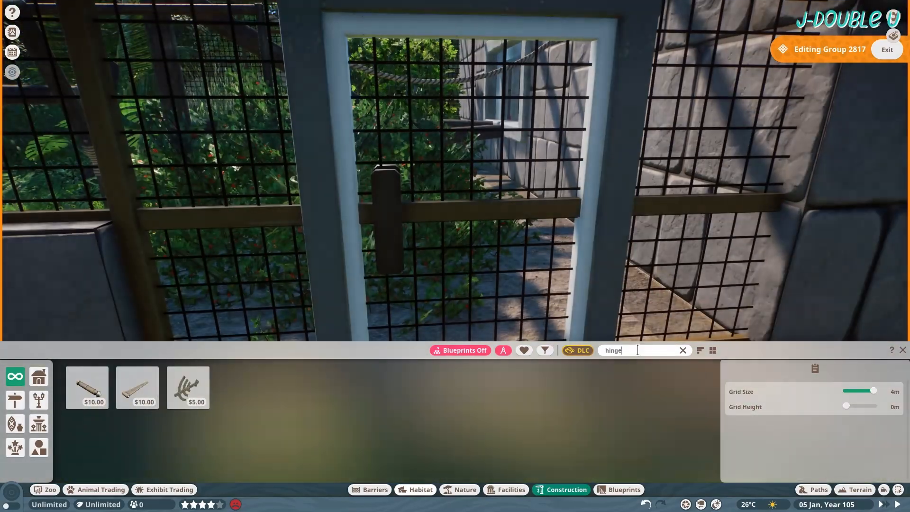
pyautogui.click(86, 387)
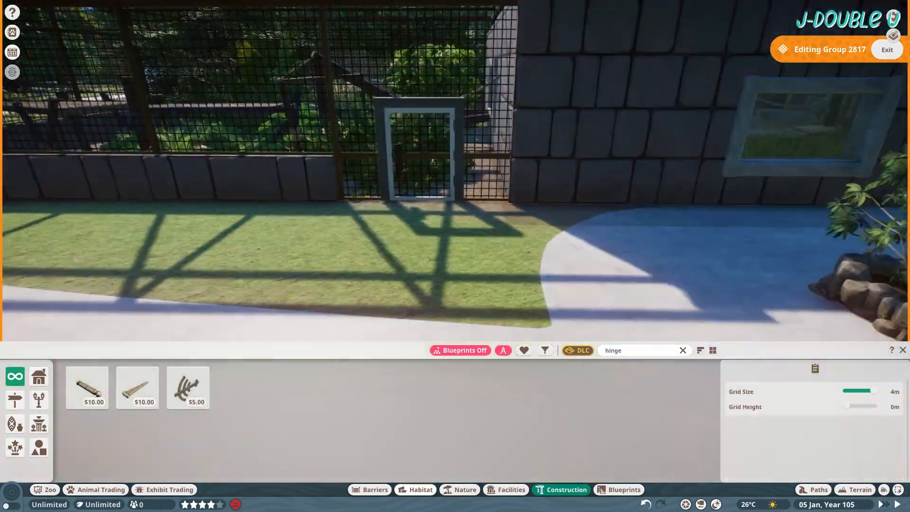
# Paint dirt onto the grass by the door, then select the 13-piece branch climbing frame outside the window.
pyautogui.click(859, 489)
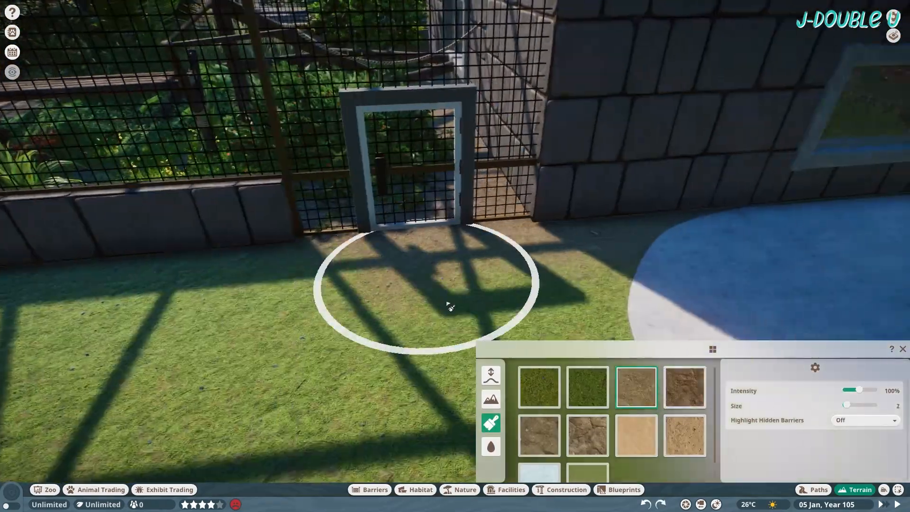
pyautogui.click(819, 490)
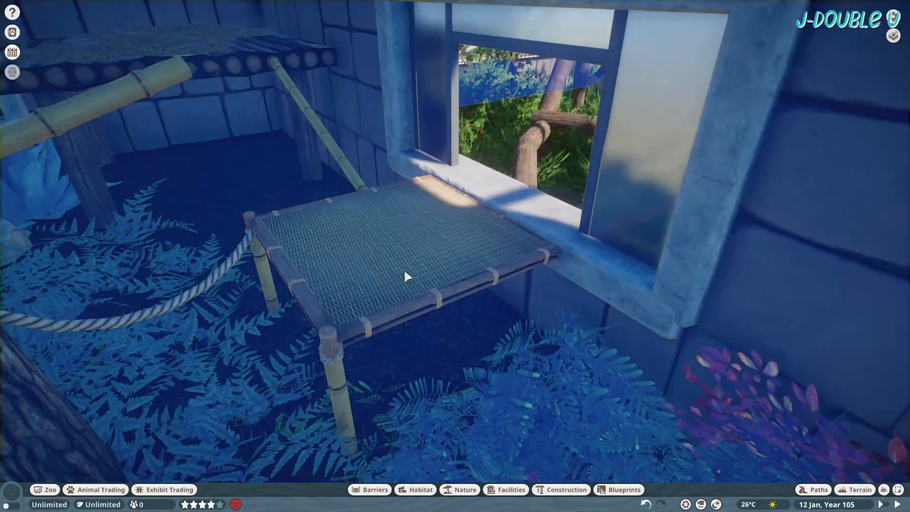
pyautogui.click(566, 489)
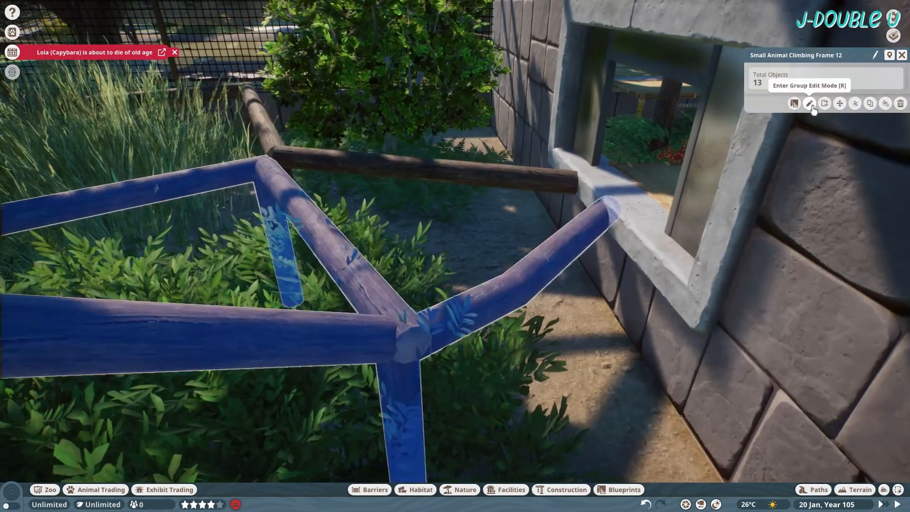
# In Group Edit Mode, place a Climbable Natural Branch 2m Thin under the window platform and show the Traversable Area overlay.
pyautogui.click(808, 102)
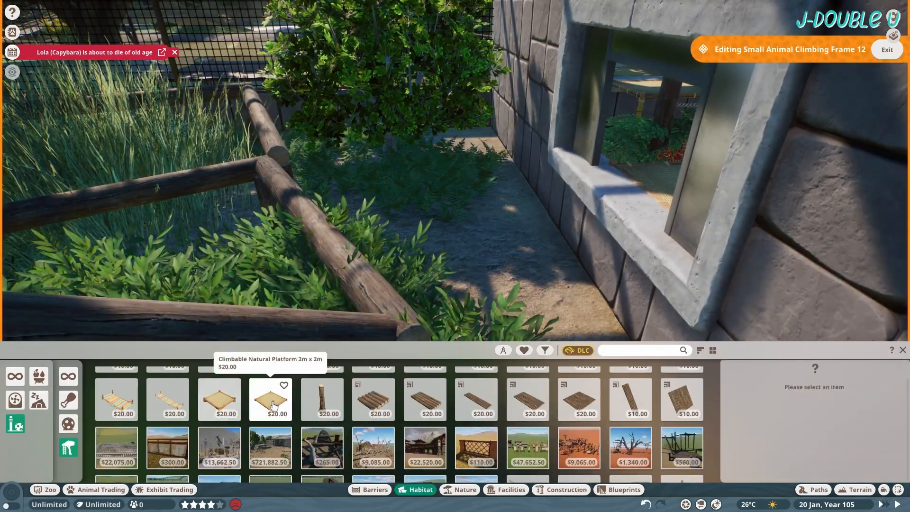
pyautogui.click(270, 399)
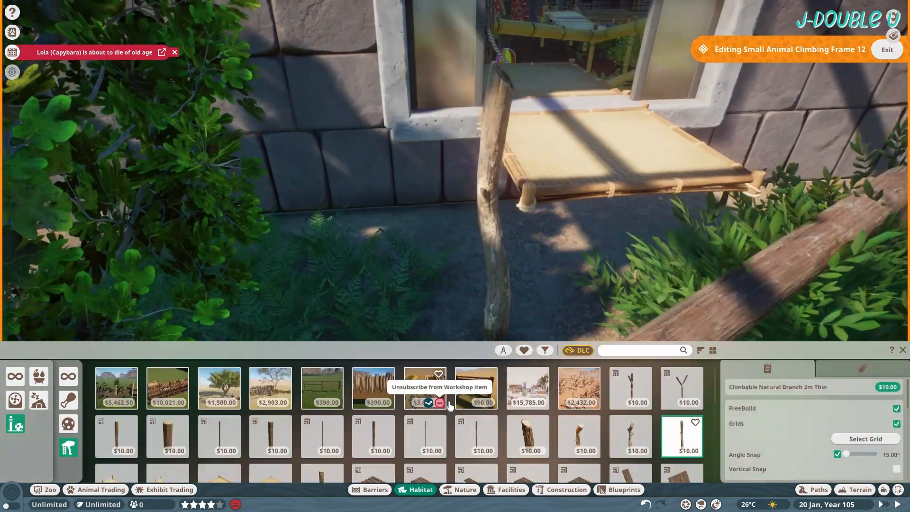
pyautogui.click(115, 436)
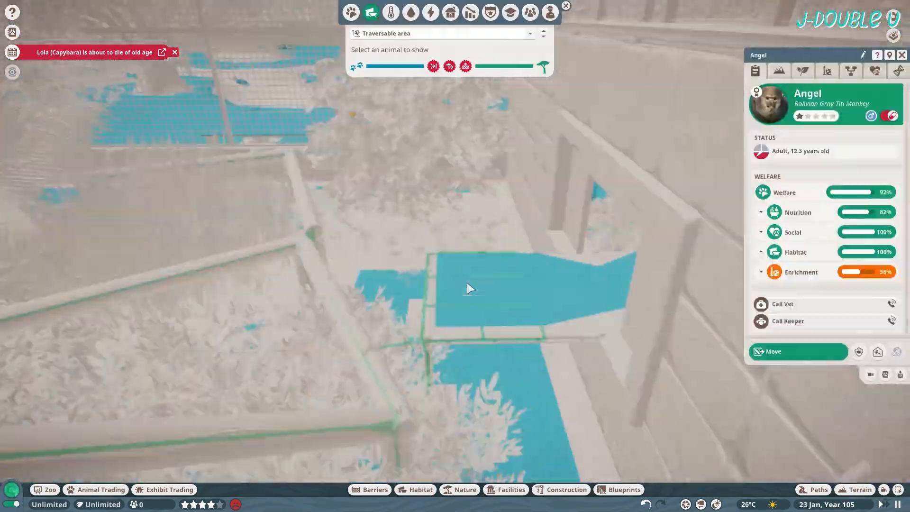
pyautogui.click(419, 489)
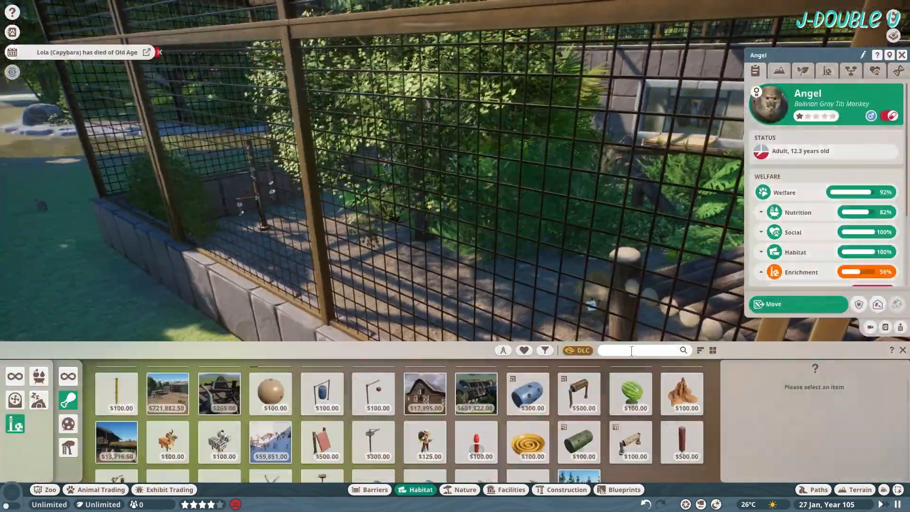
pyautogui.write('capu')
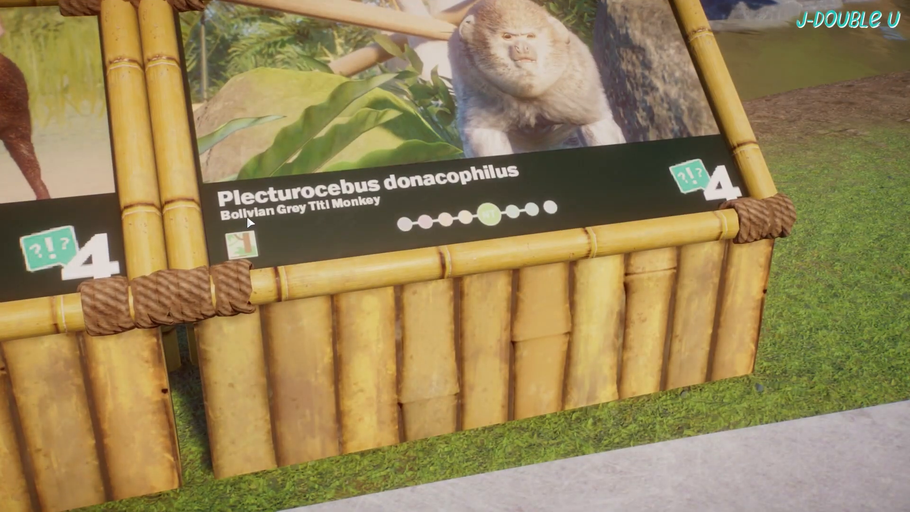
pyautogui.scroll(-3)
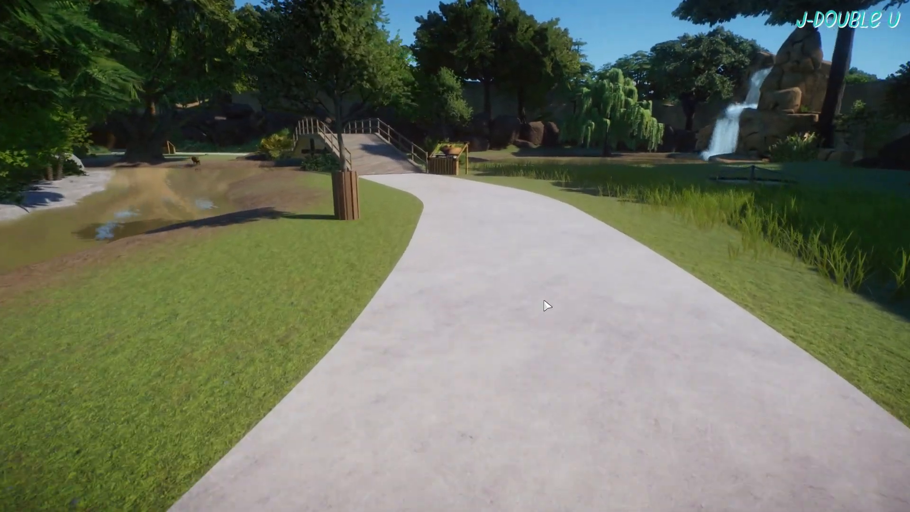
pyautogui.moveTo(549, 306)
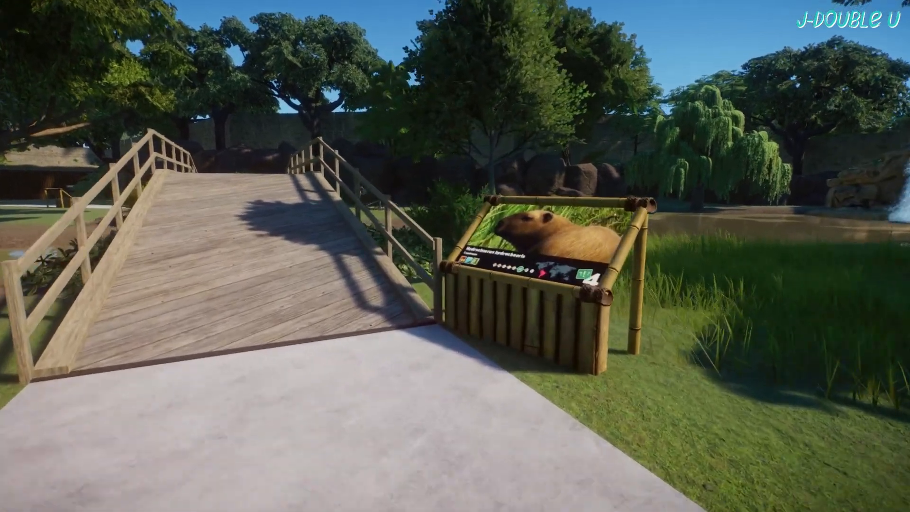
pyautogui.moveTo(455, 256)
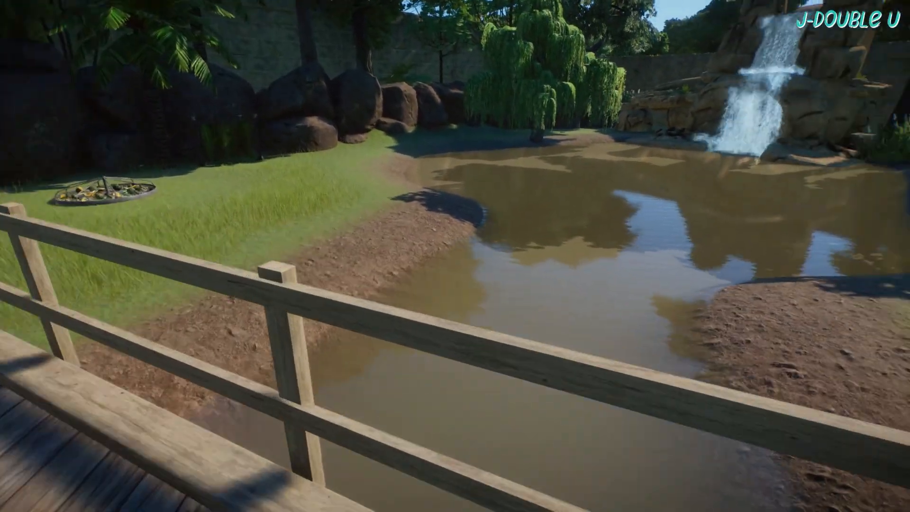
pyautogui.moveTo(377, 273)
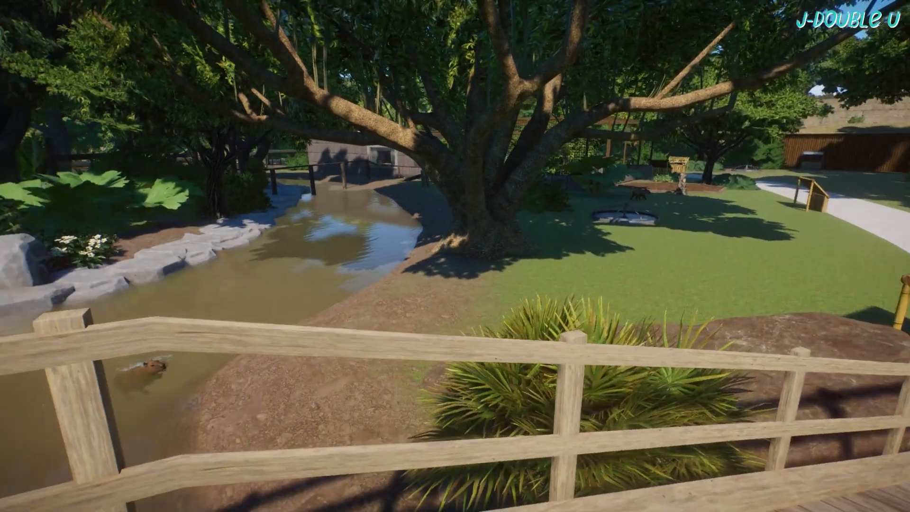
pyautogui.moveTo(455, 255)
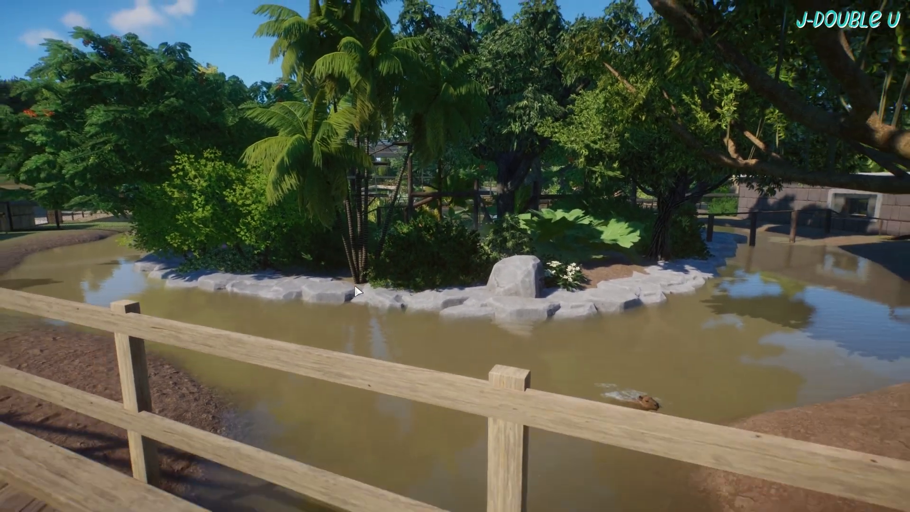
pyautogui.moveTo(356, 293)
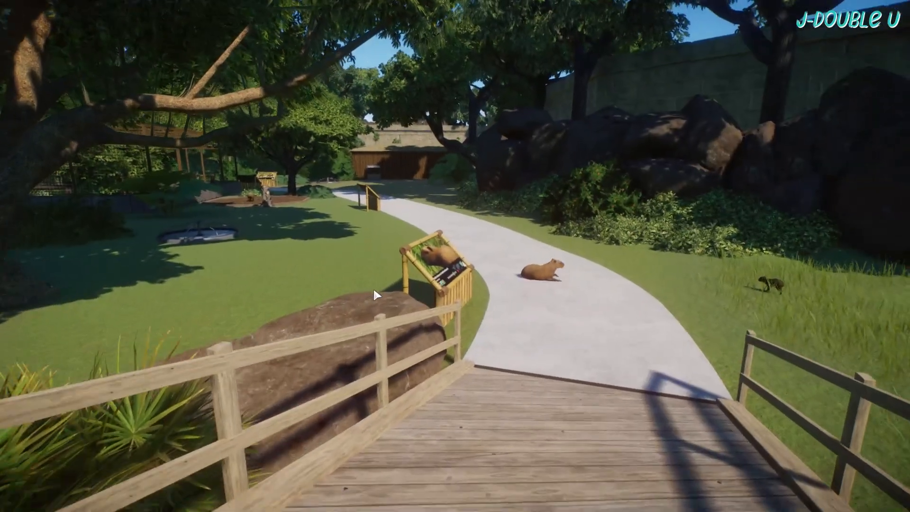
pyautogui.moveTo(407, 293)
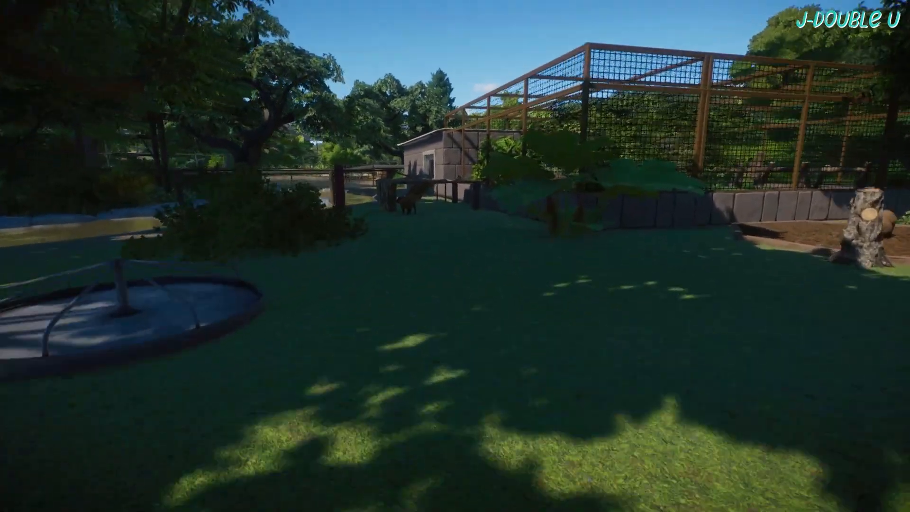
pyautogui.moveTo(455, 256)
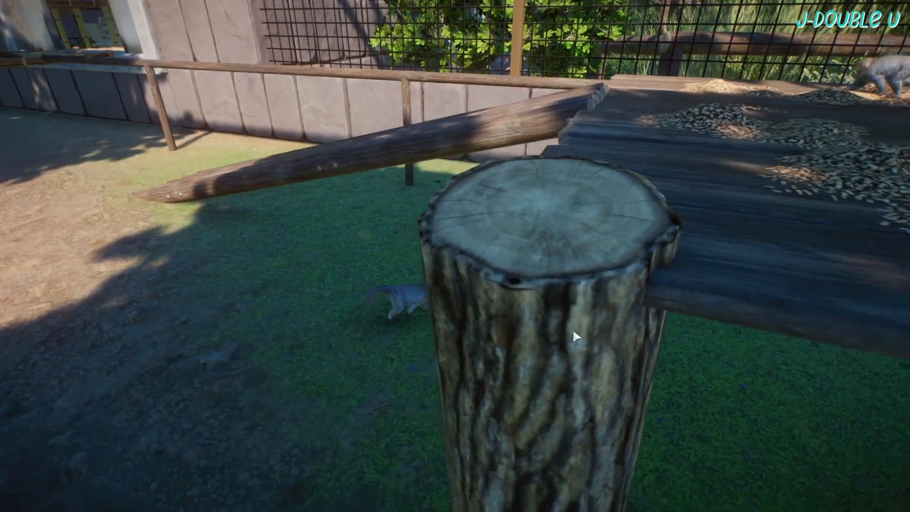
pyautogui.moveTo(647, 325)
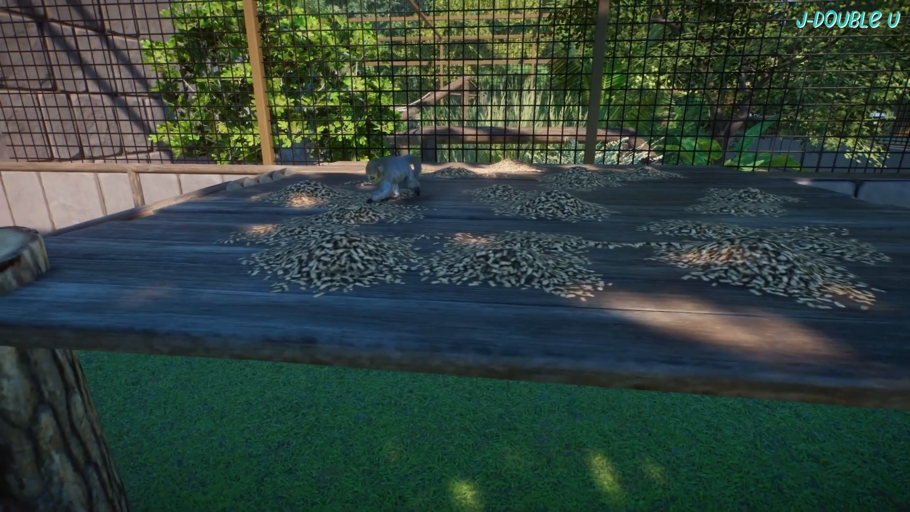
pyautogui.moveTo(583, 217)
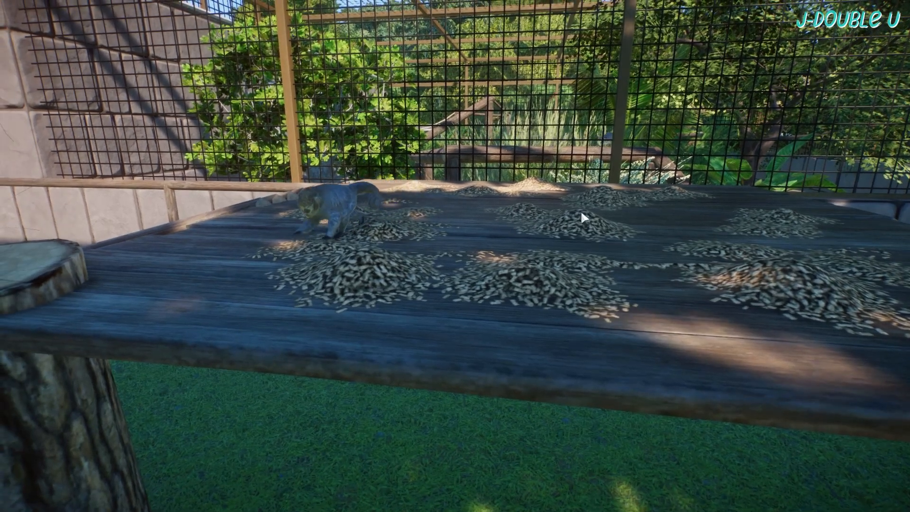
pyautogui.moveTo(588, 269)
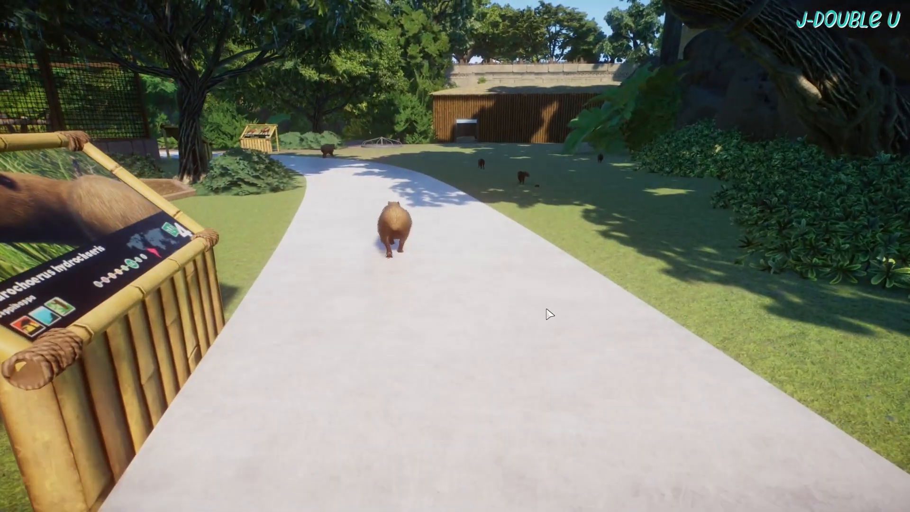
pyautogui.moveTo(619, 244)
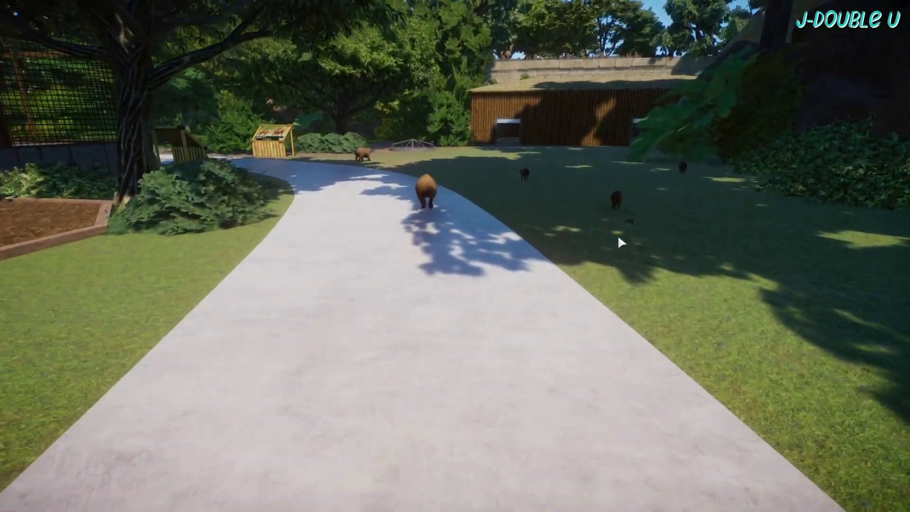
pyautogui.moveTo(604, 308)
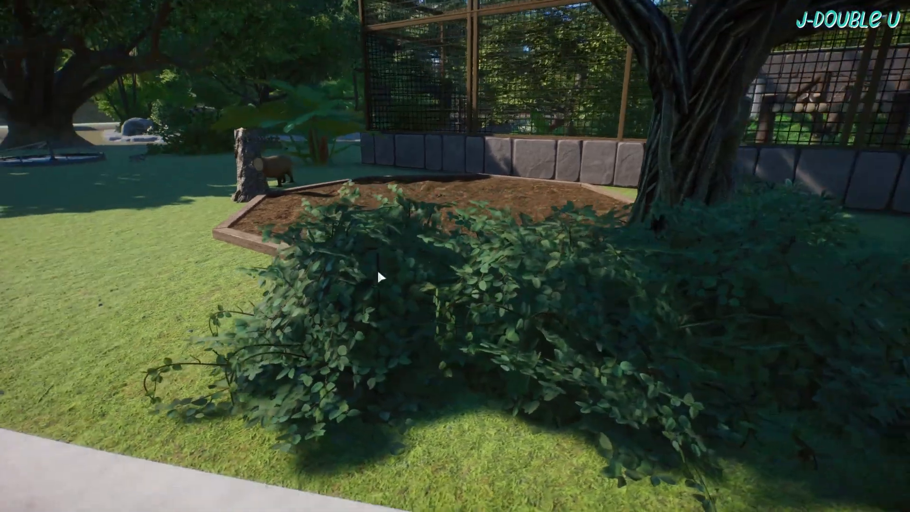
pyautogui.moveTo(430, 218)
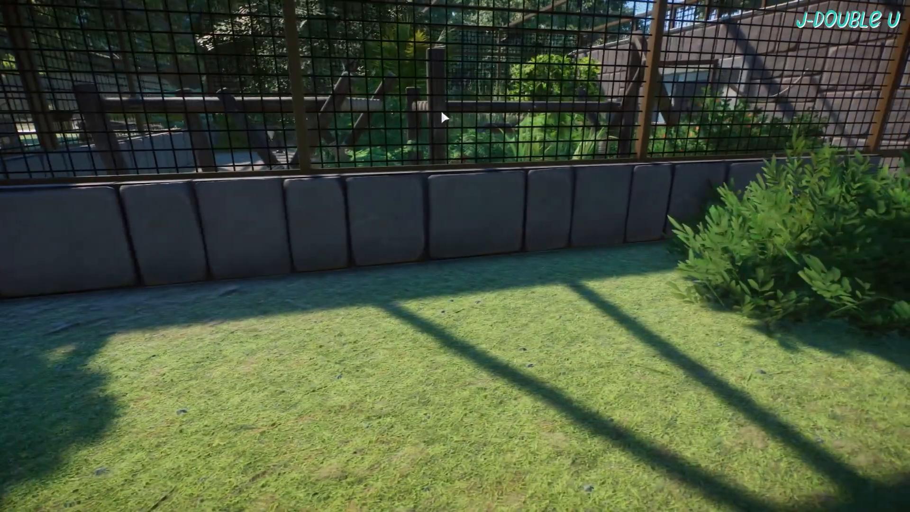
pyautogui.moveTo(441, 117)
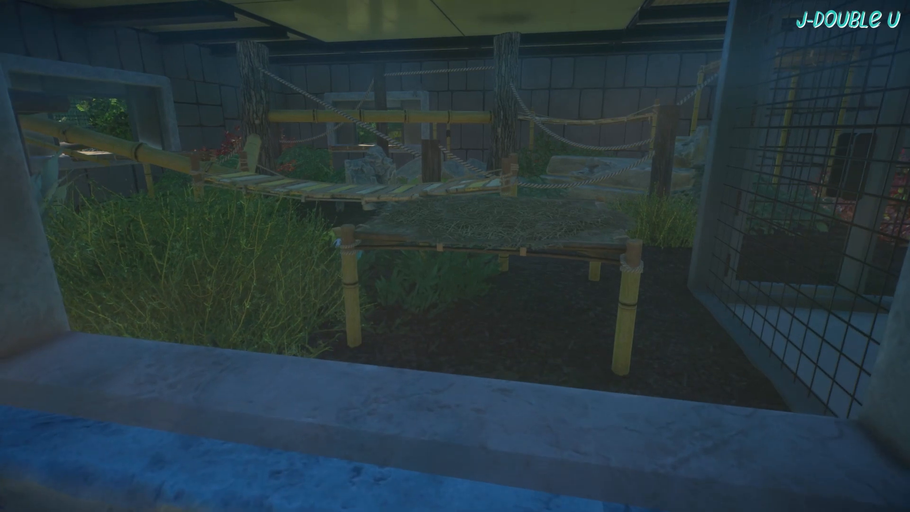
pyautogui.moveTo(503, 272)
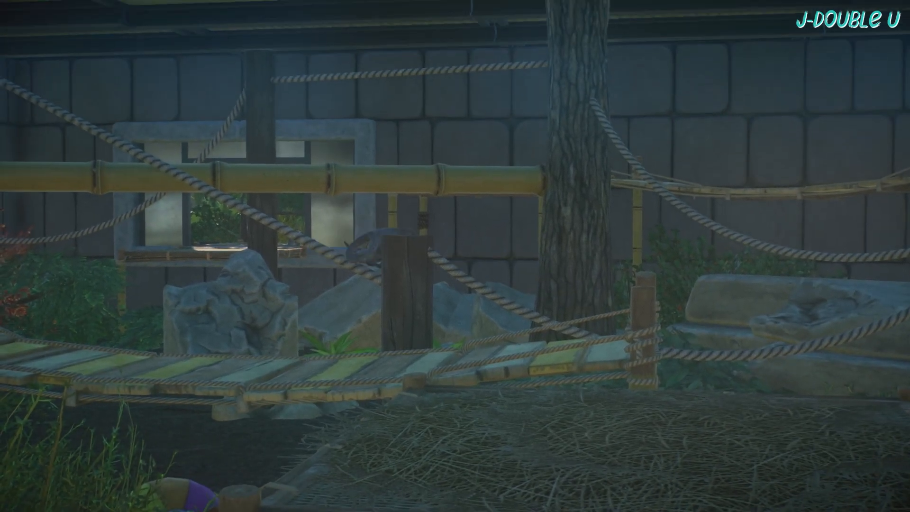
pyautogui.moveTo(293, 300)
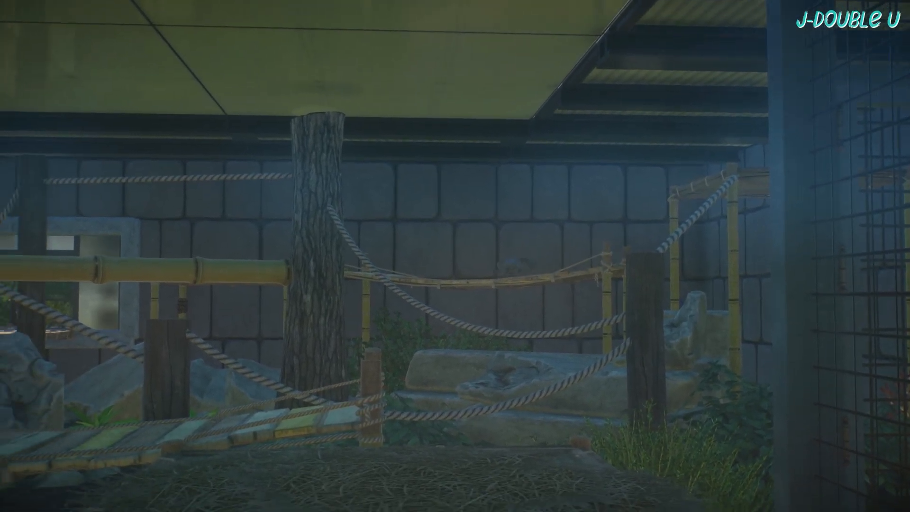
pyautogui.moveTo(455, 256)
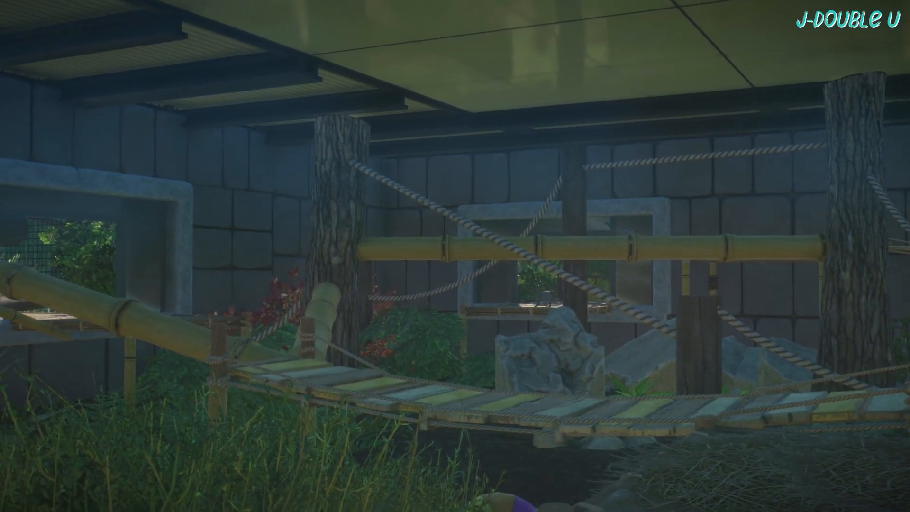
pyautogui.moveTo(509, 266)
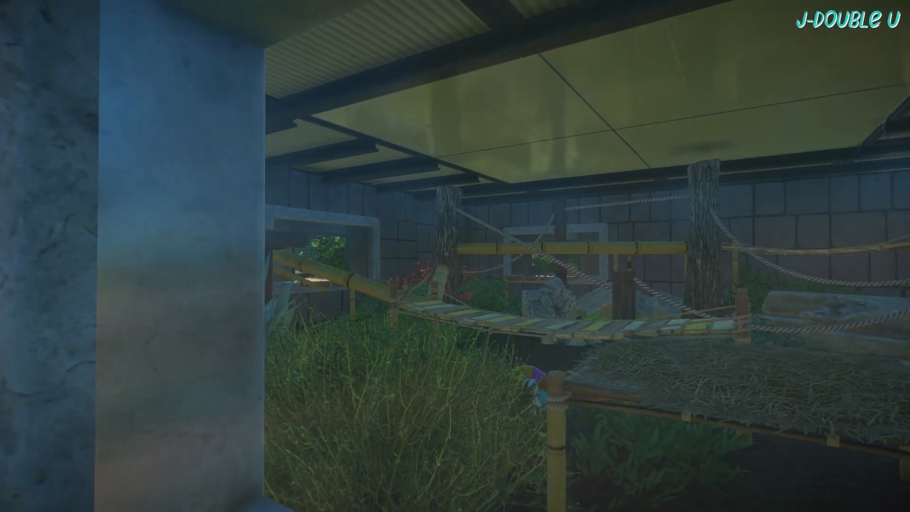
pyautogui.moveTo(691, 343)
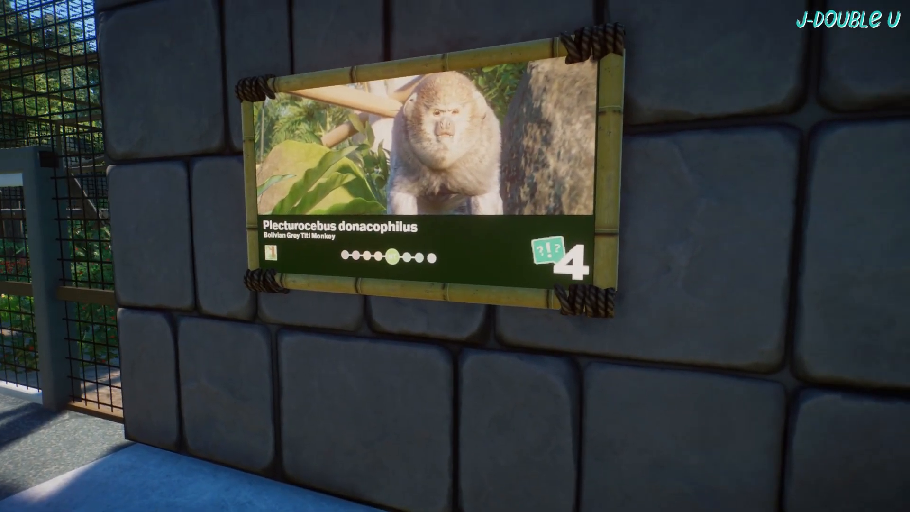
pyautogui.moveTo(455, 256)
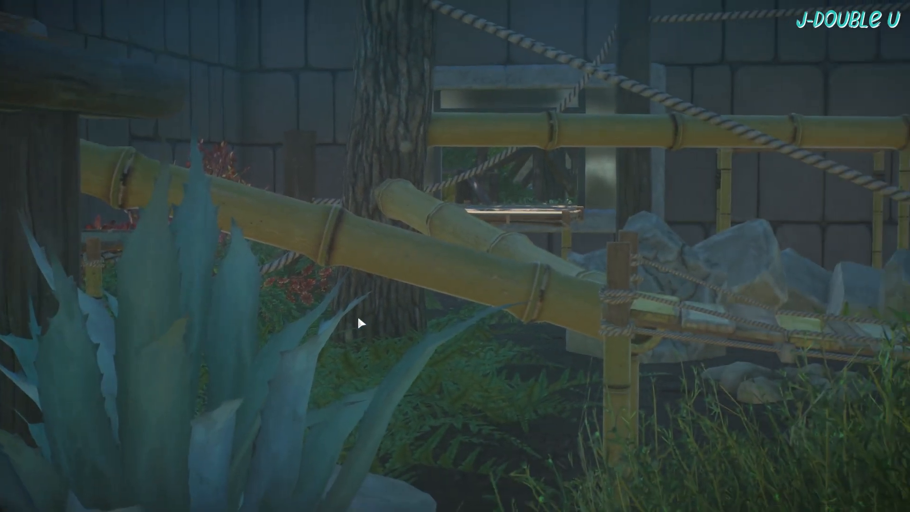
pyautogui.moveTo(430, 278)
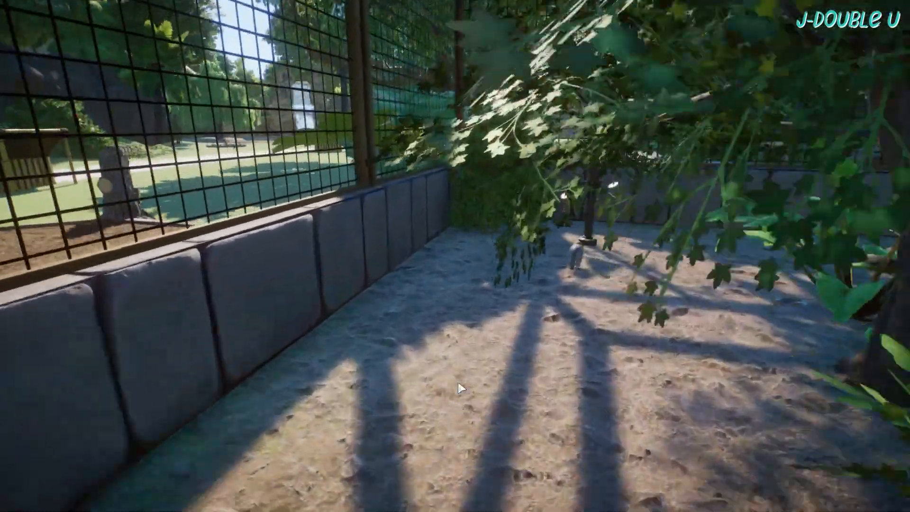
pyautogui.moveTo(461, 380)
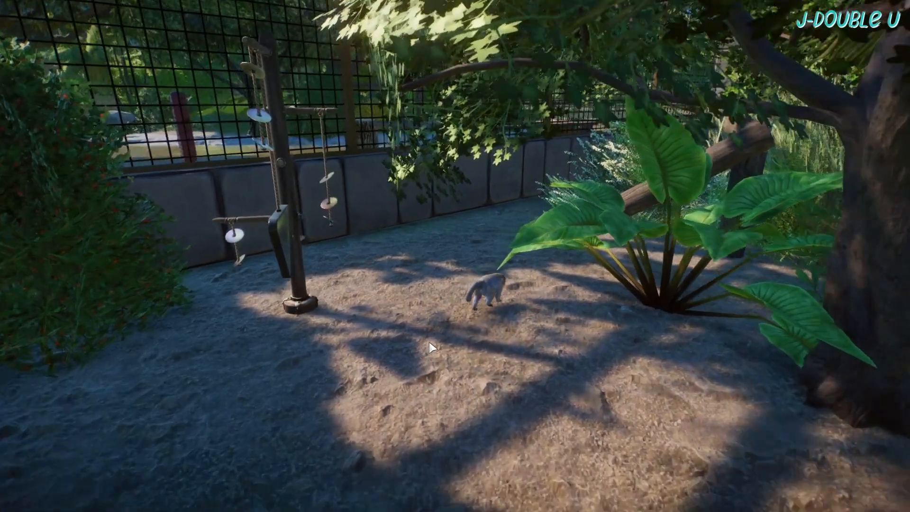
pyautogui.moveTo(432, 347)
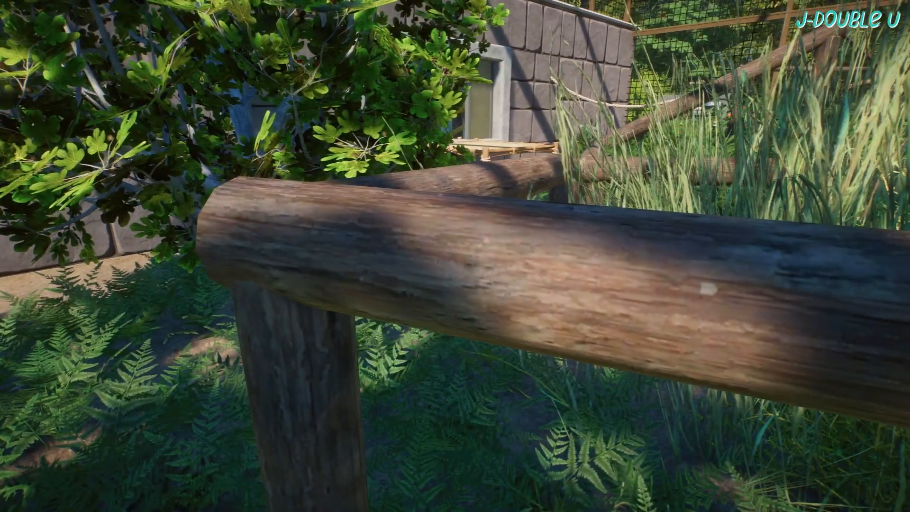
pyautogui.moveTo(455, 256)
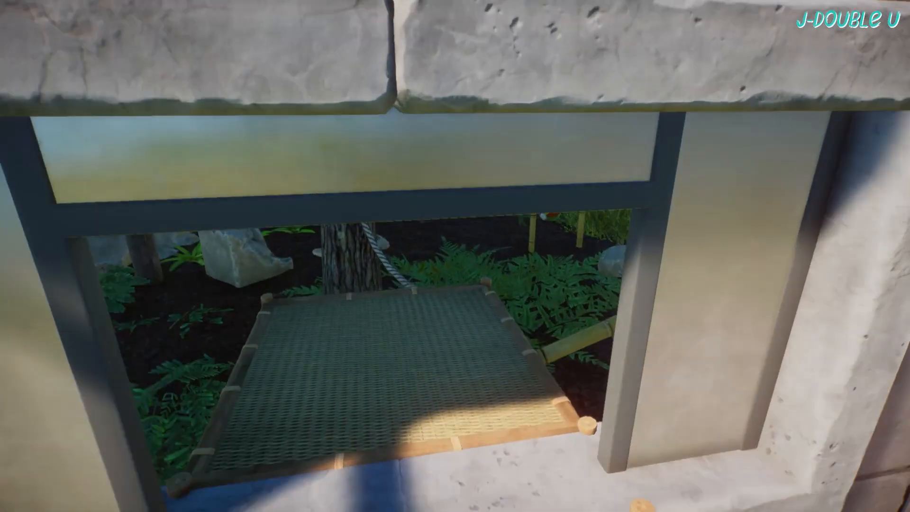
pyautogui.moveTo(455, 256)
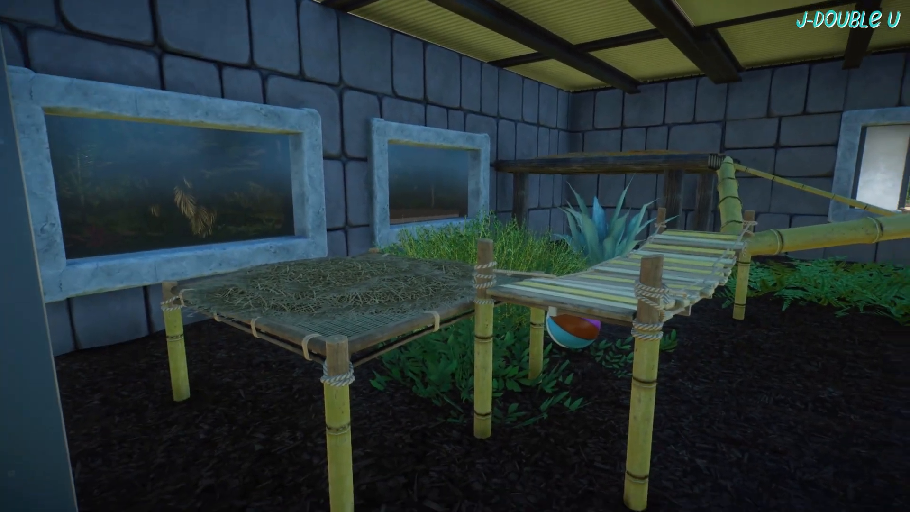
pyautogui.moveTo(455, 256)
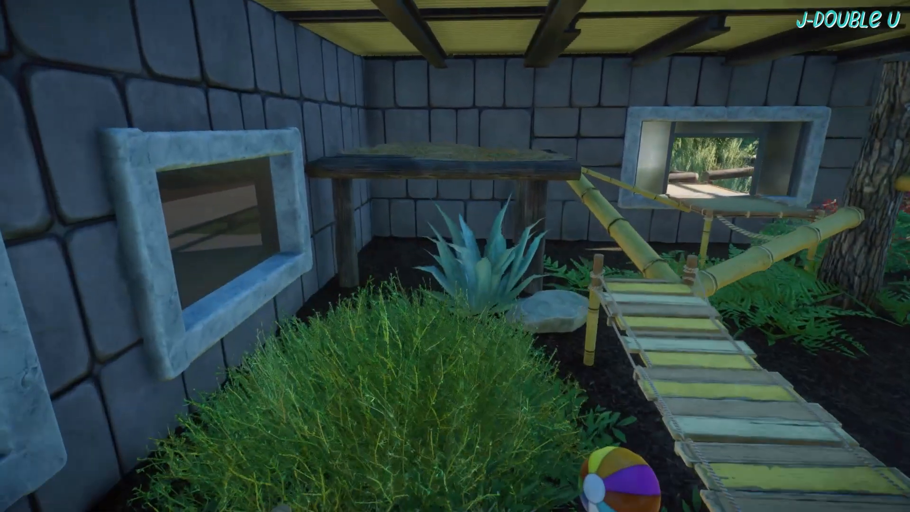
pyautogui.moveTo(455, 256)
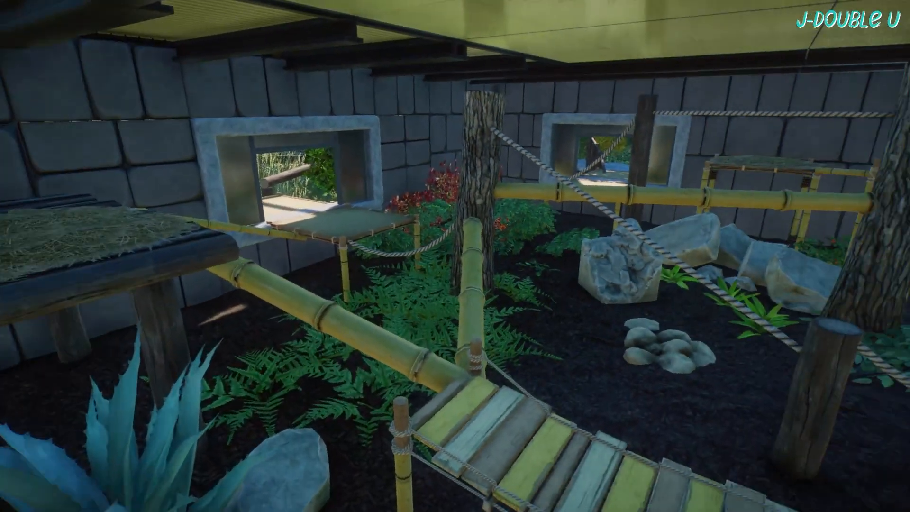
pyautogui.moveTo(455, 256)
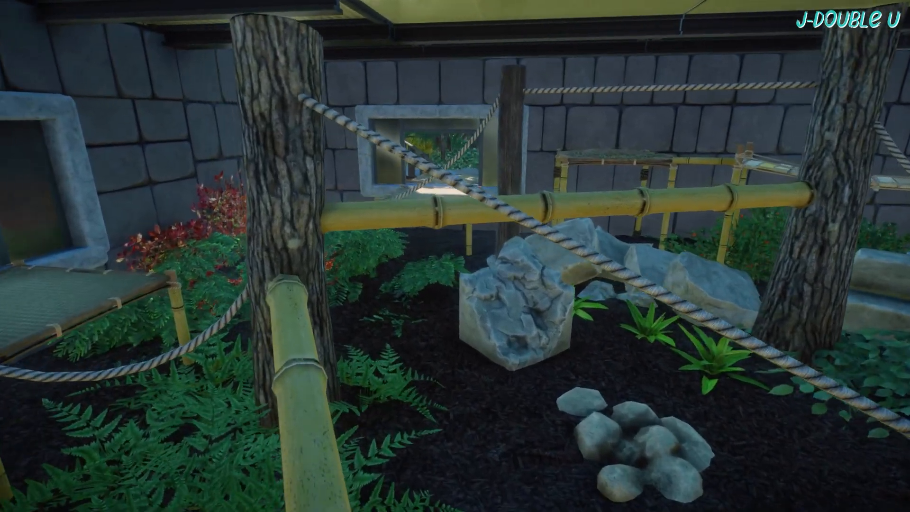
pyautogui.moveTo(455, 256)
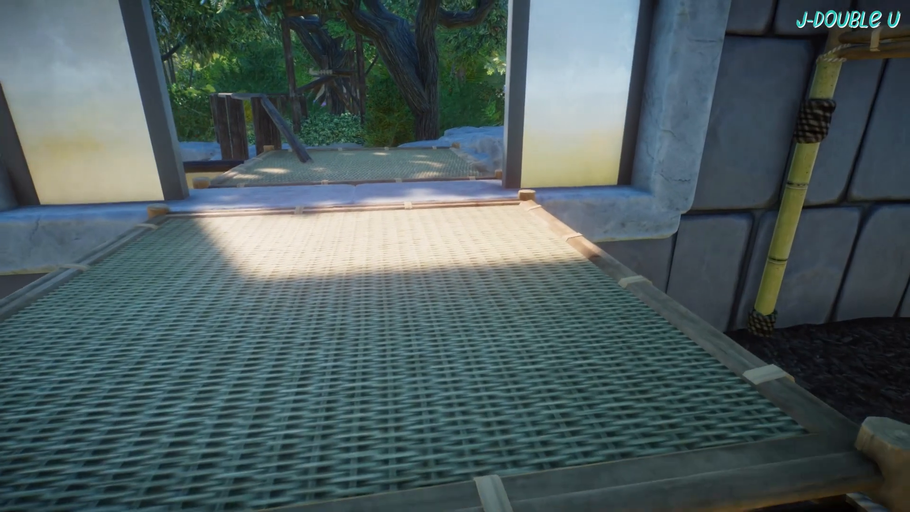
pyautogui.moveTo(455, 256)
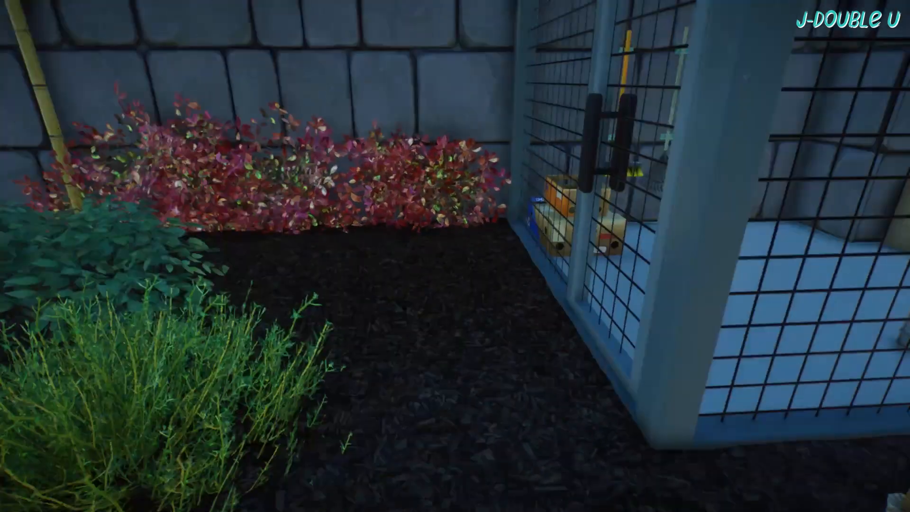
pyautogui.moveTo(455, 256)
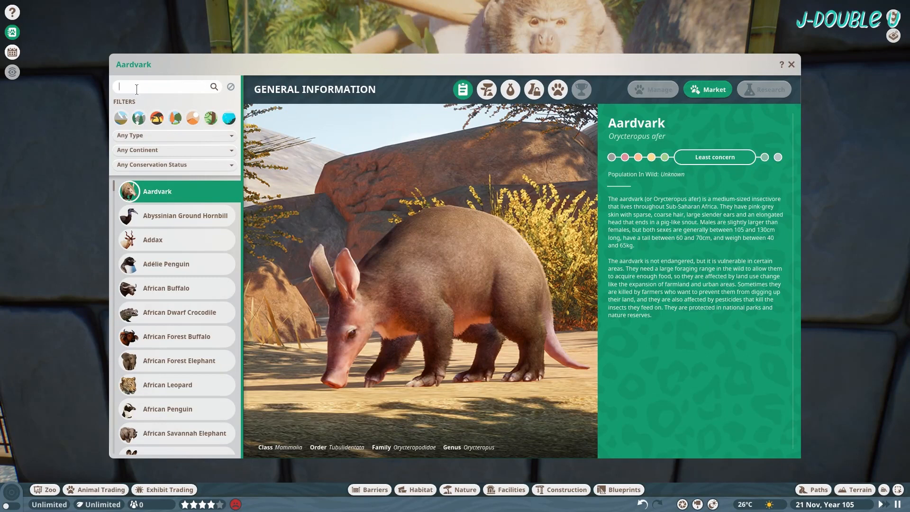
# Search the Zoopedia for 'boli', choose Bolivian Gray Titi Monkey and show its Natural Habitat range and requirements.
pyautogui.write('boli')
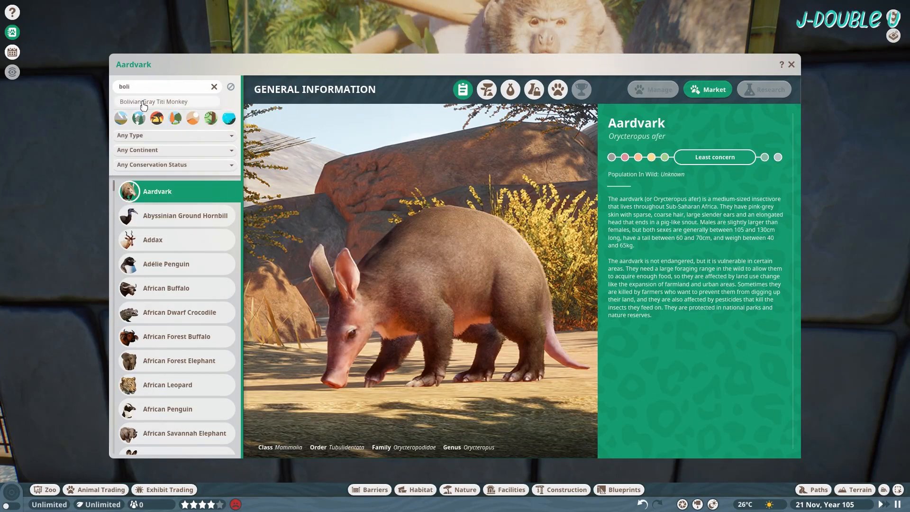
pyautogui.click(154, 101)
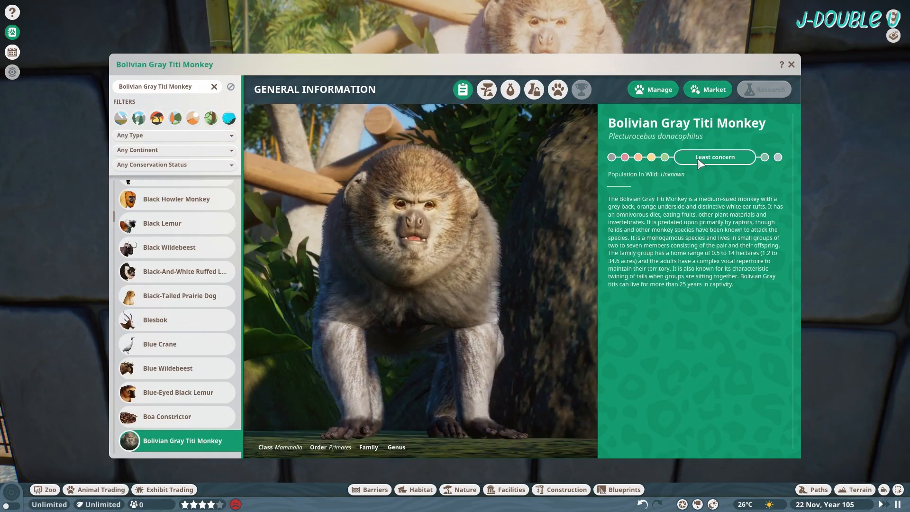
pyautogui.moveTo(707, 166)
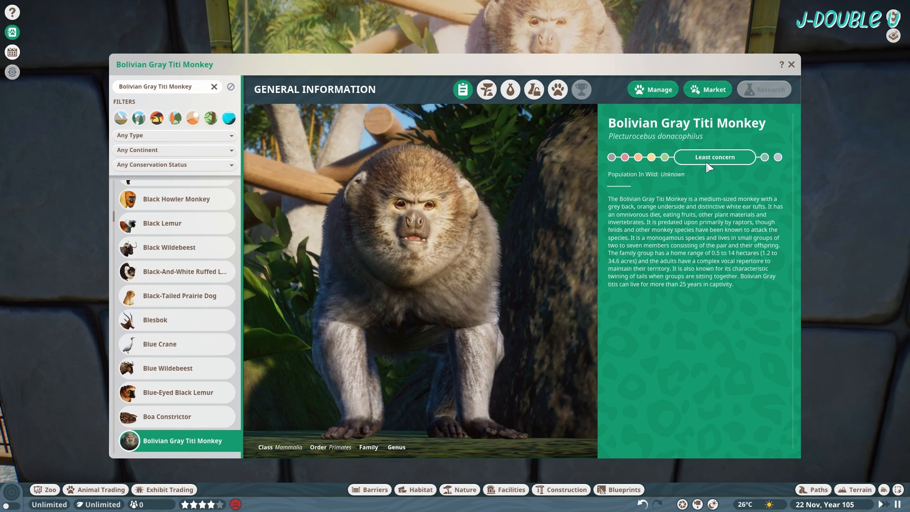
pyautogui.click(486, 89)
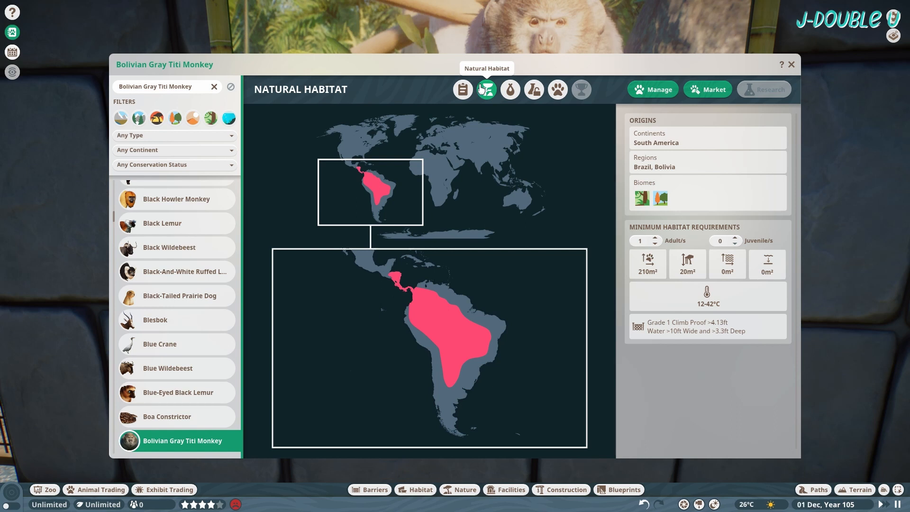
pyautogui.moveTo(556, 89)
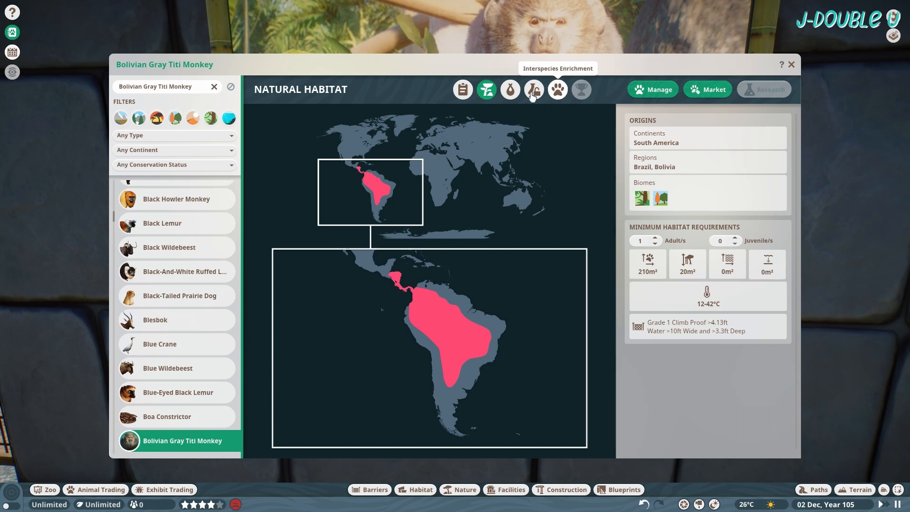
# View the Species Data on social groups and lifecycle, then close the Zoopedia back to the titi monkey yard.
pyautogui.click(510, 89)
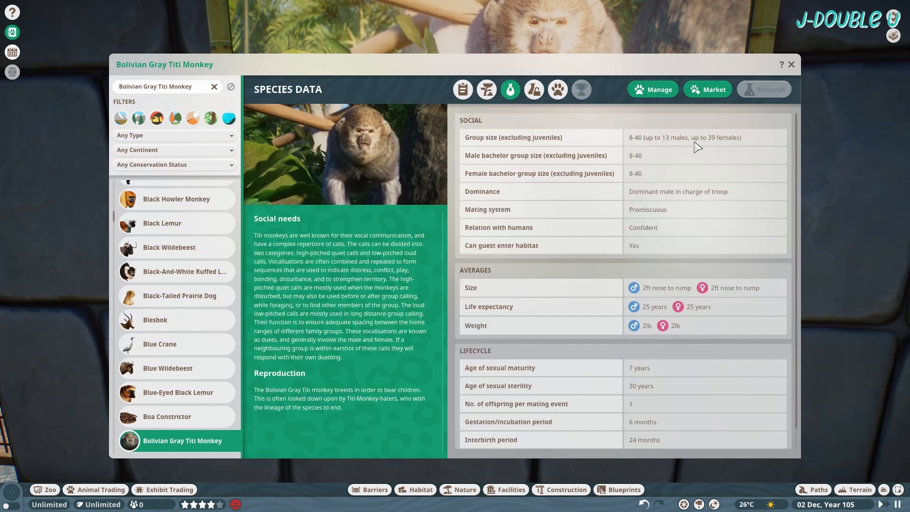
pyautogui.moveTo(605, 123)
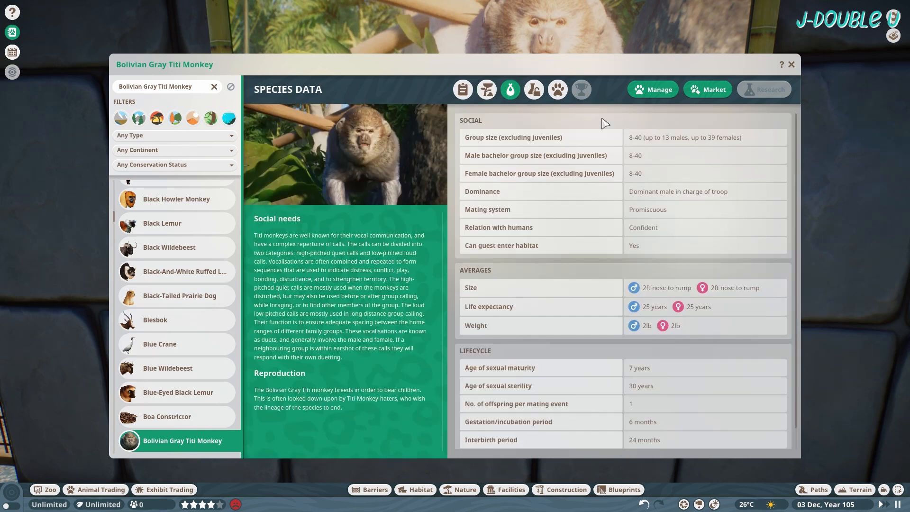
pyautogui.click(790, 64)
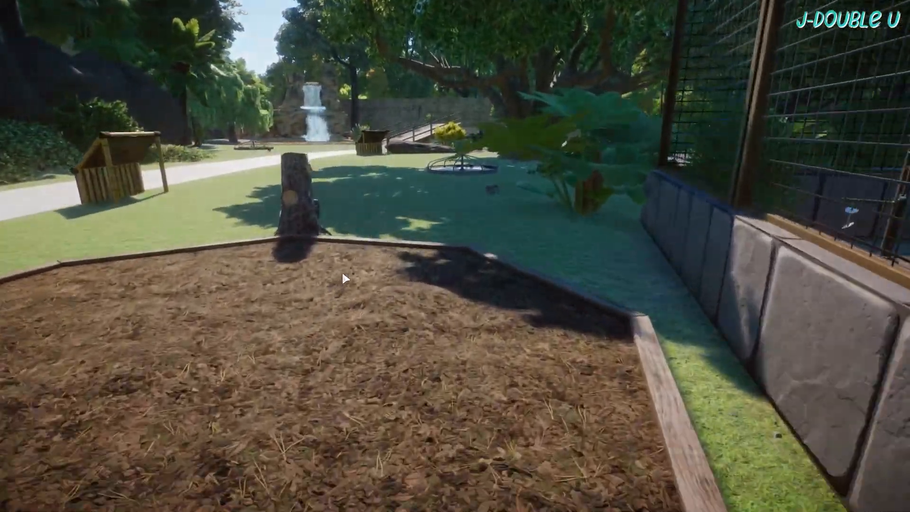
pyautogui.moveTo(345, 279)
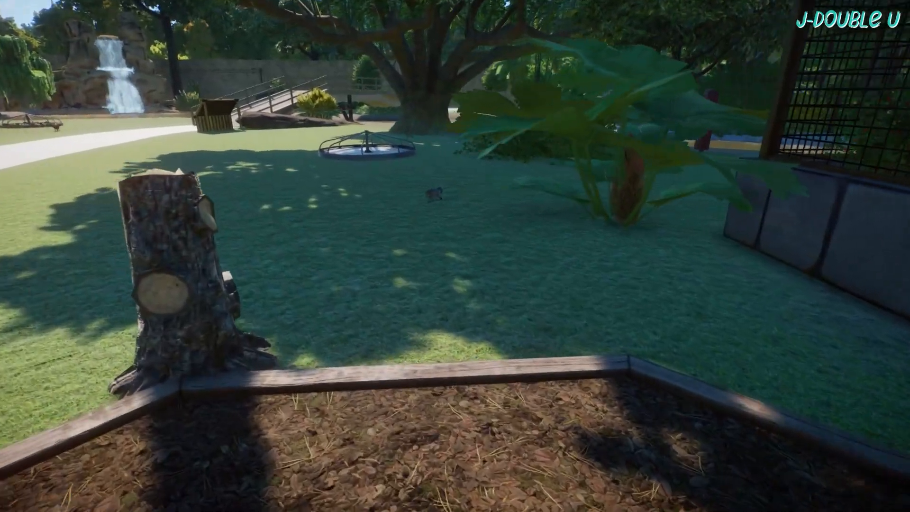